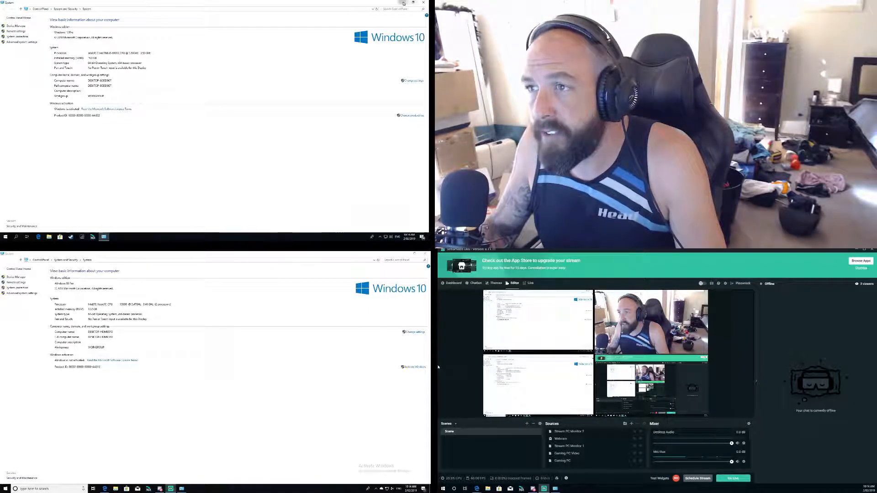
# Step: Close the System control panel window to return to the Stardock Multiplicity search results
pyautogui.click(424, 3)
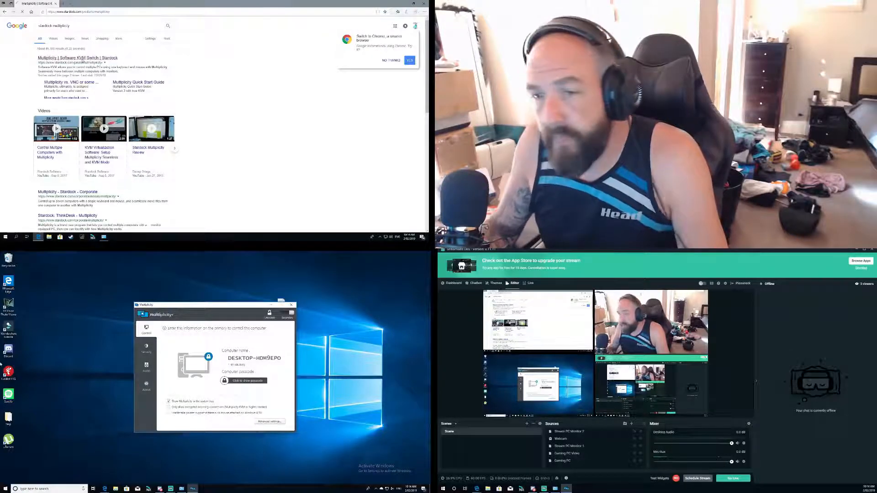
# Step: Open the Stardock Multiplicity product page and review its version comparison and pricing table
pyautogui.click(77, 57)
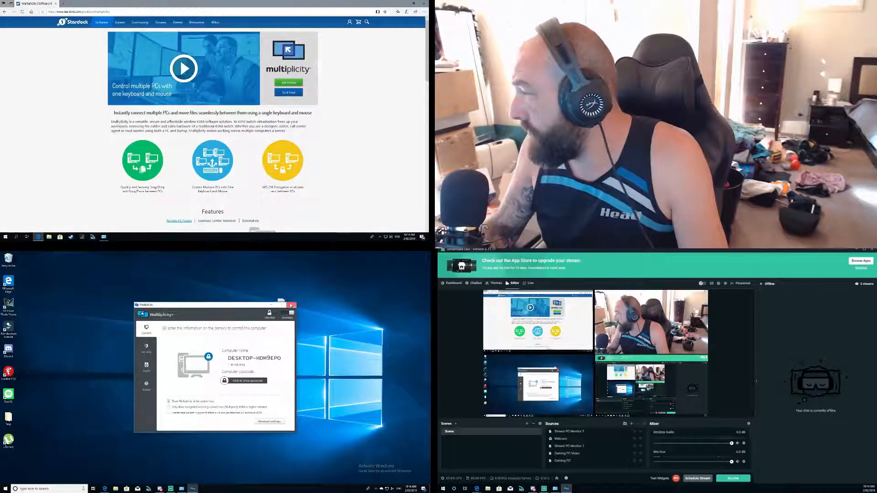
pyautogui.click(291, 305)
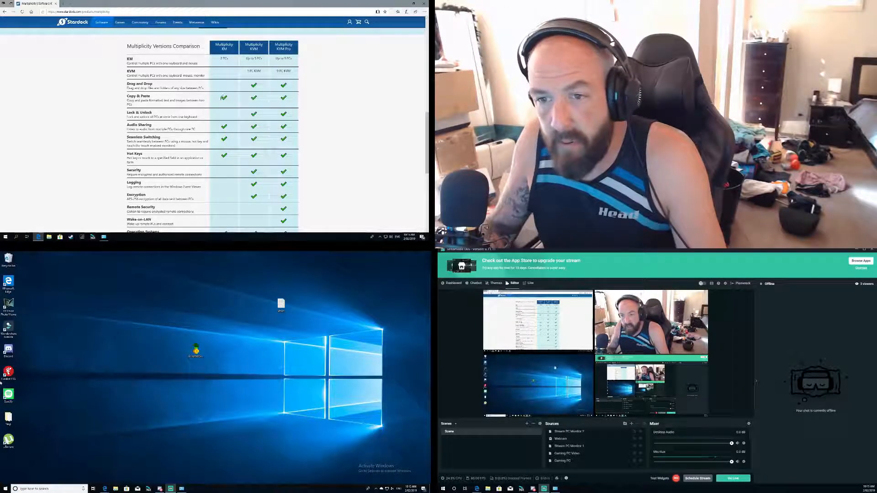
pyautogui.scroll(-3)
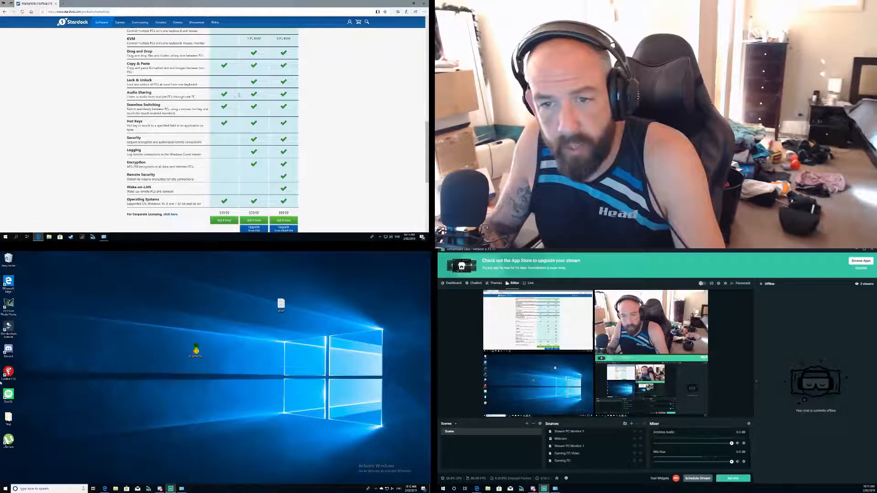
pyautogui.scroll(-3)
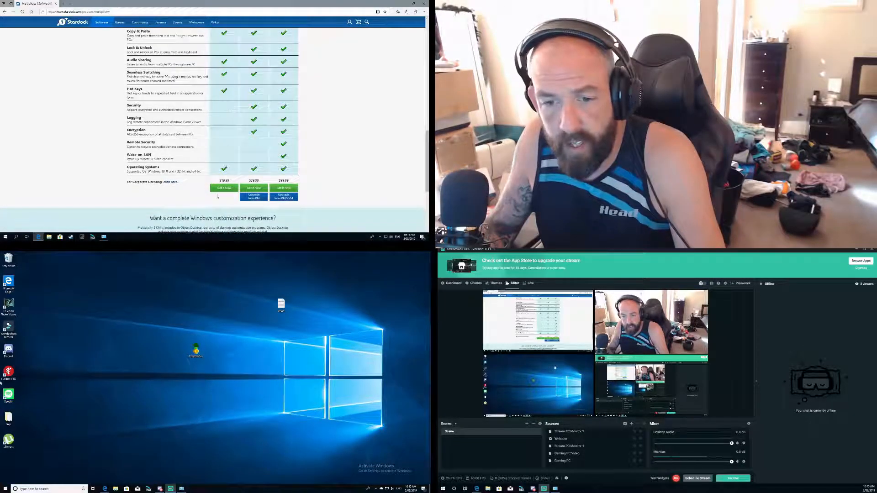
pyautogui.scroll(3)
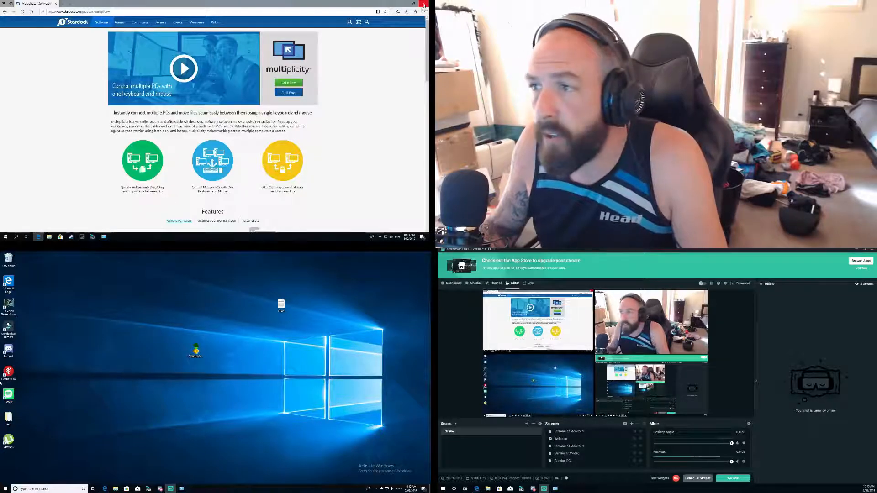
# Step: Confirm the network connection's properties use the Private profile, then close Settings
pyautogui.click(425, 4)
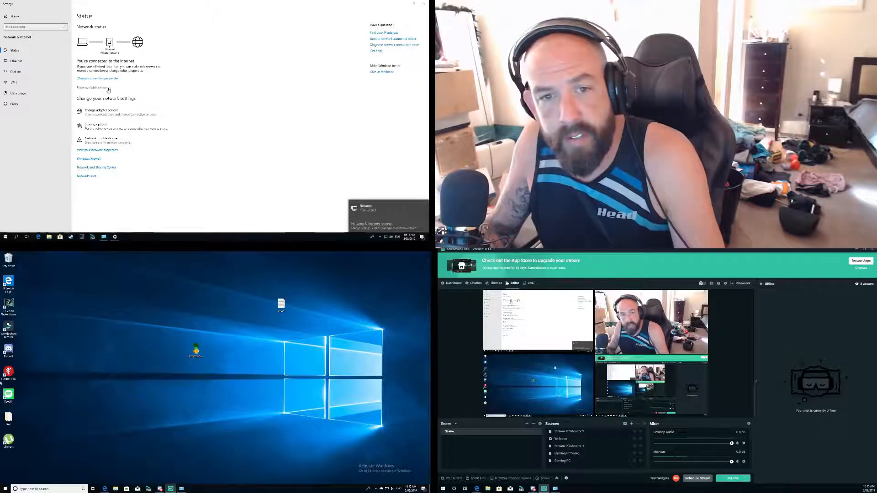
pyautogui.click(16, 61)
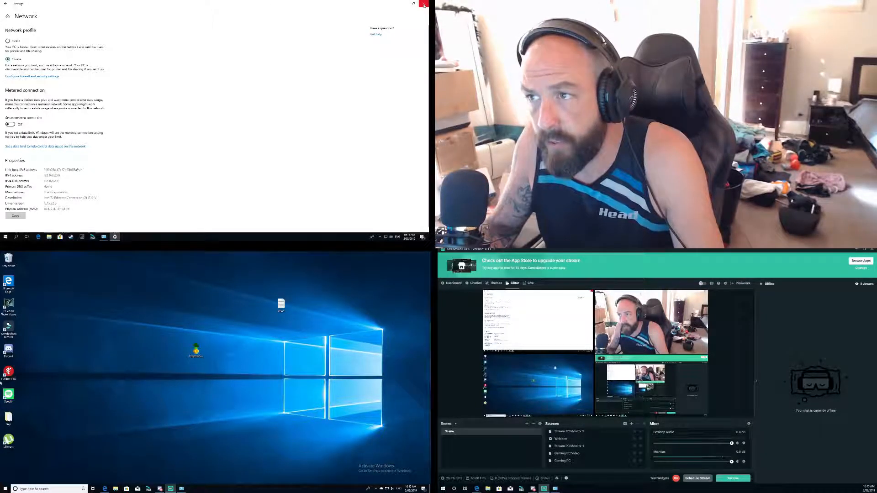
pyautogui.click(424, 4)
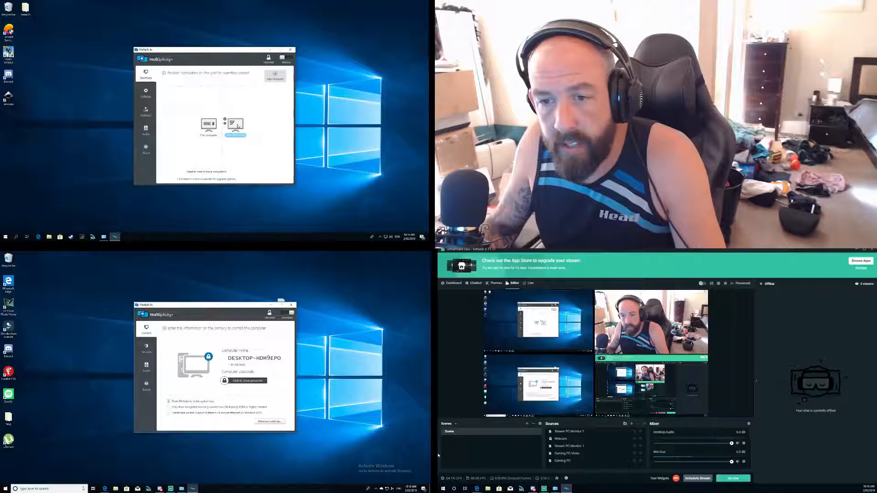
# Step: Remove the old remote computer and place DESKTOP-HDM9EPO beside this computer in the layout
pyautogui.rightClick(235, 124)
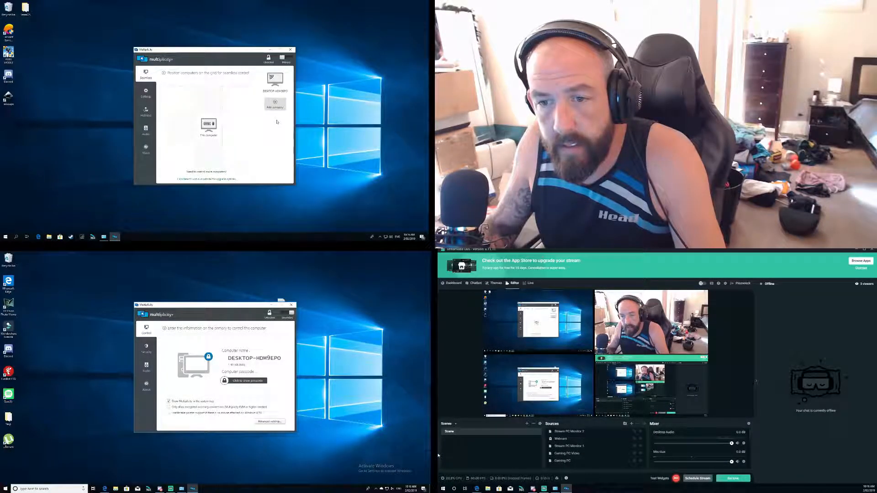
pyautogui.click(208, 125)
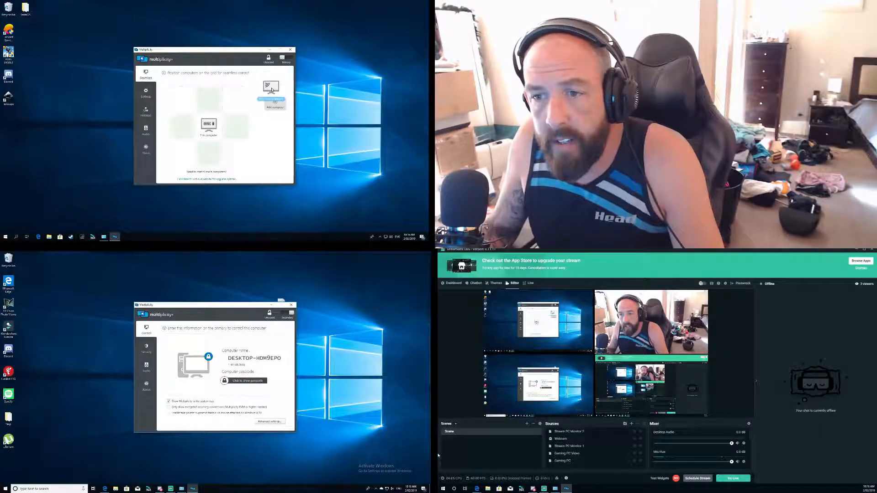
pyautogui.click(272, 87)
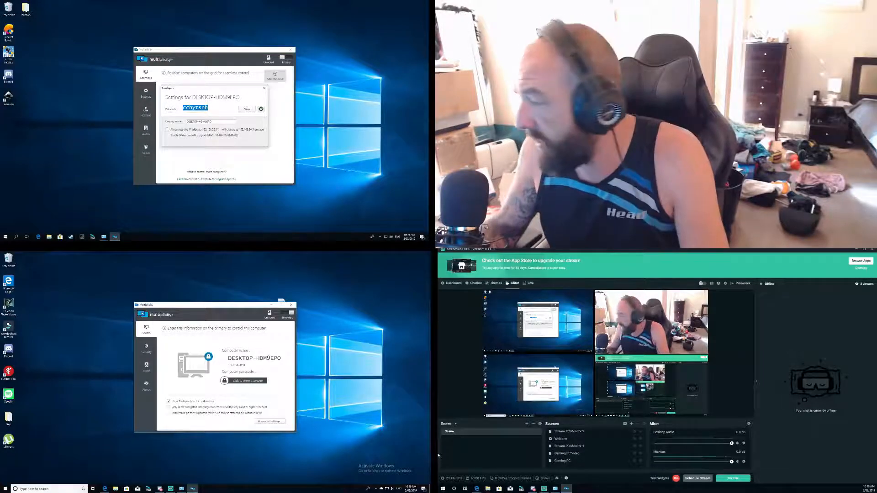
# Step: Enter and save the remote passcode in DESKTOP-HDM9EPO's Configure dialog
pyautogui.click(245, 380)
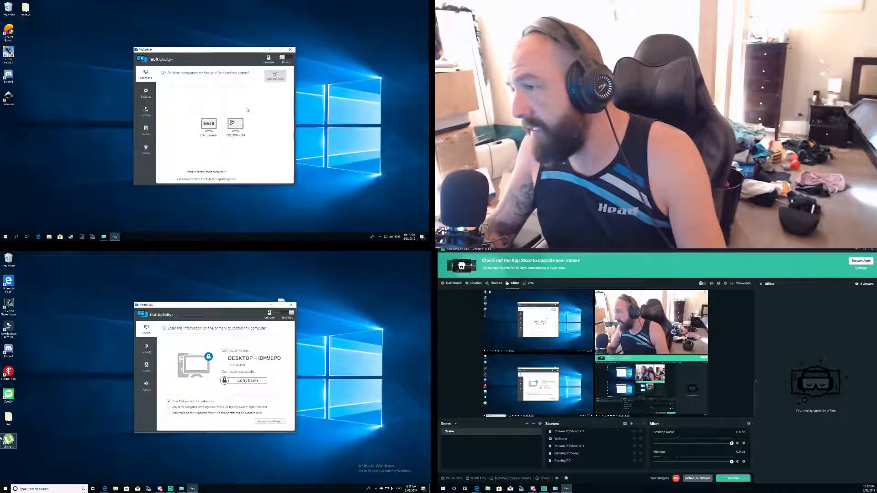
pyautogui.click(235, 127)
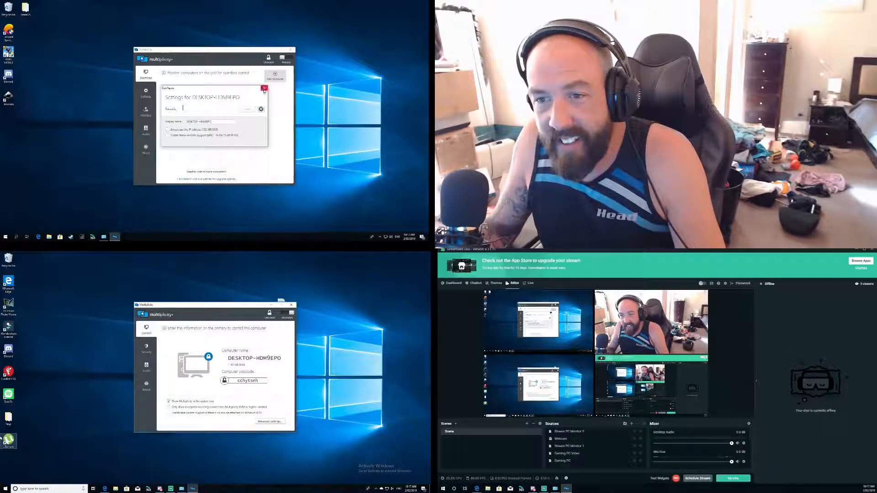
pyautogui.click(265, 89)
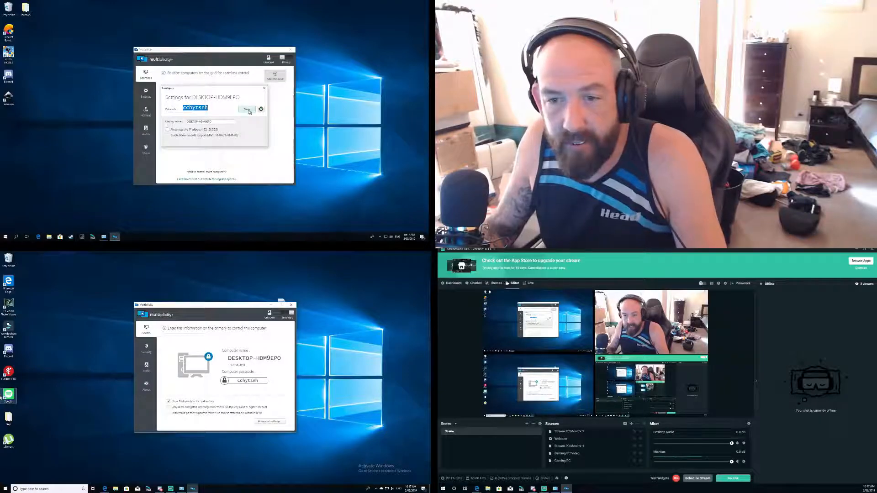
pyautogui.click(247, 109)
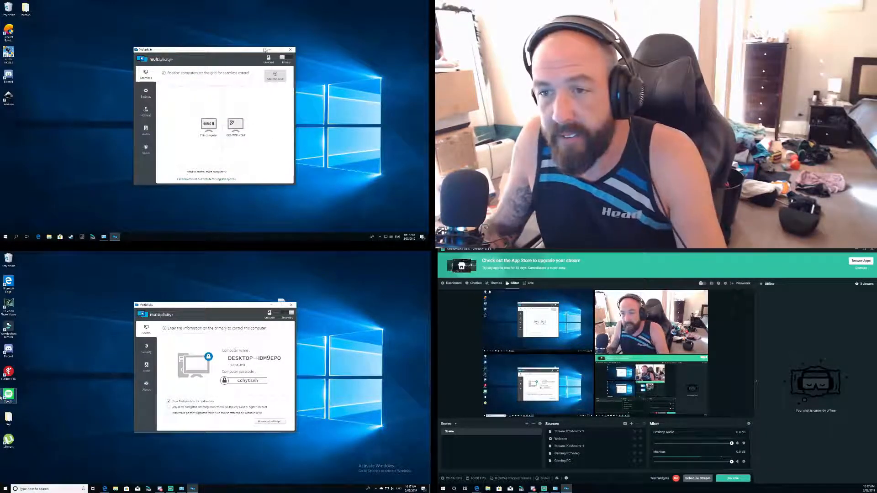
# Step: Bring Multiplicity back up from the tray and show its Audio sharing settings
pyautogui.click(290, 50)
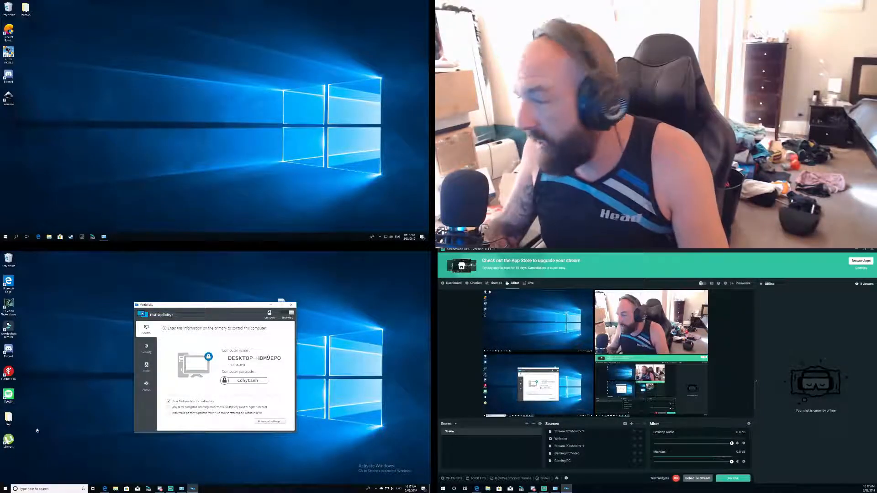
pyautogui.click(291, 305)
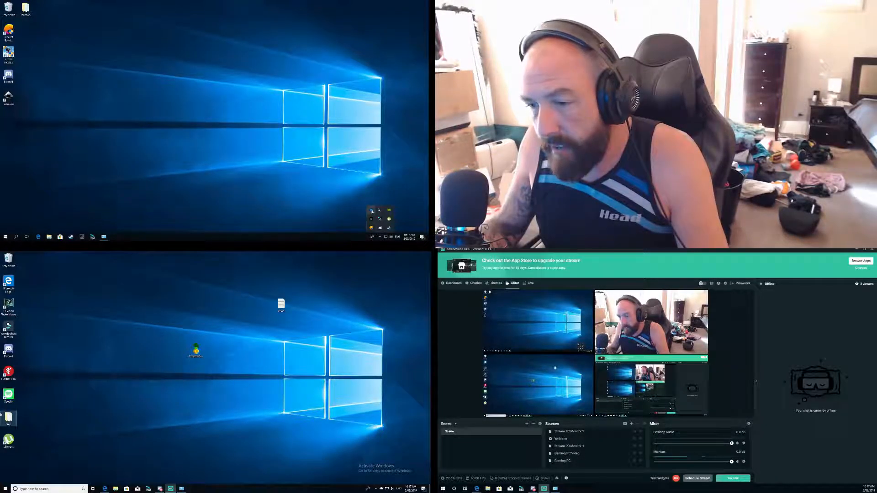
pyautogui.click(115, 237)
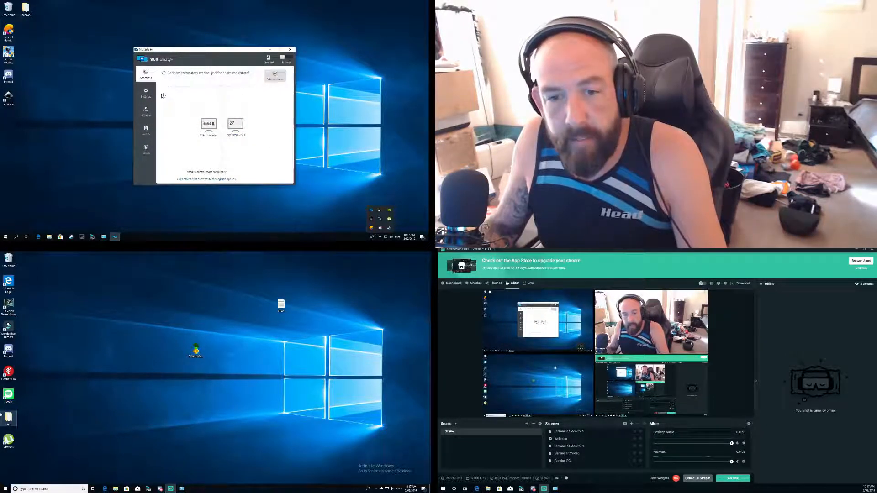
pyautogui.click(145, 130)
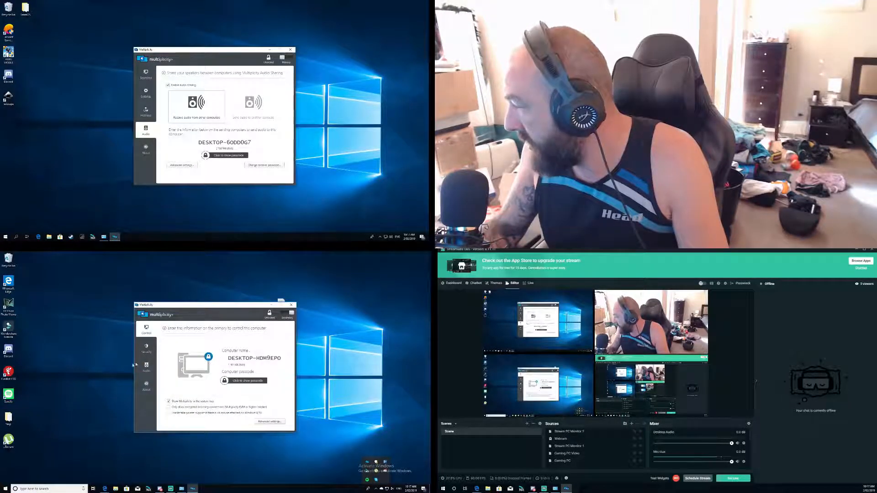
# Step: On the second PC, send audio to DESKTOP-60DD0G7 and close Multiplicity
pyautogui.click(145, 367)
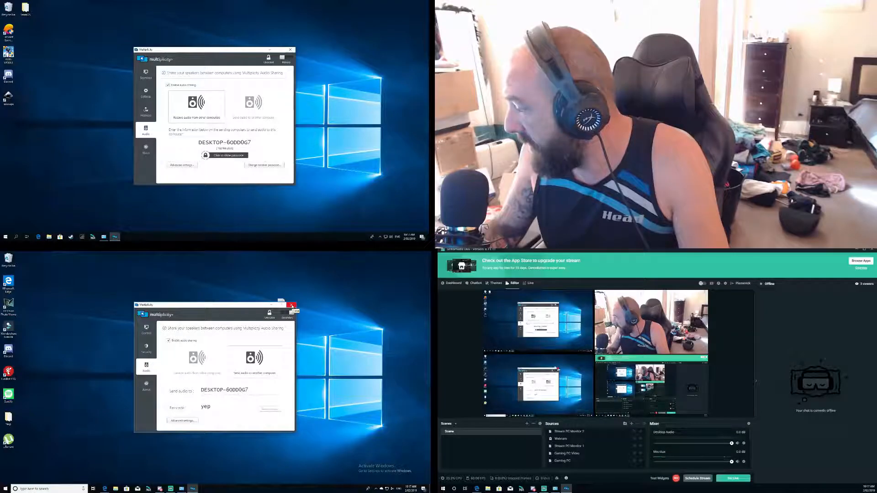
pyautogui.click(292, 306)
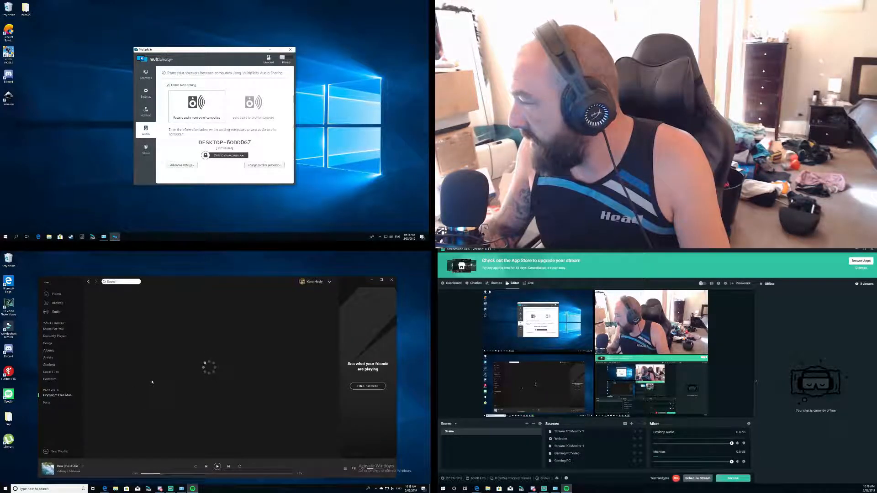
# Step: Play a song from the Copyright Free Music Catalogue playlist, then close Spotify
pyautogui.click(58, 395)
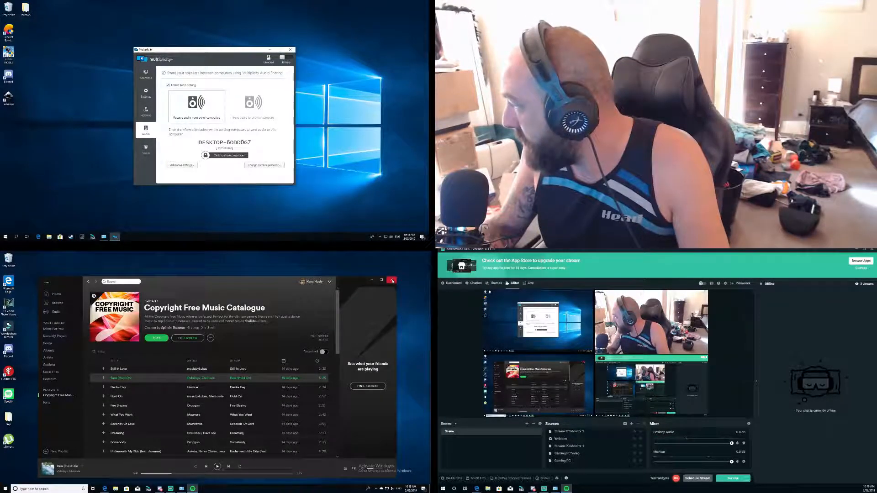
pyautogui.click(392, 281)
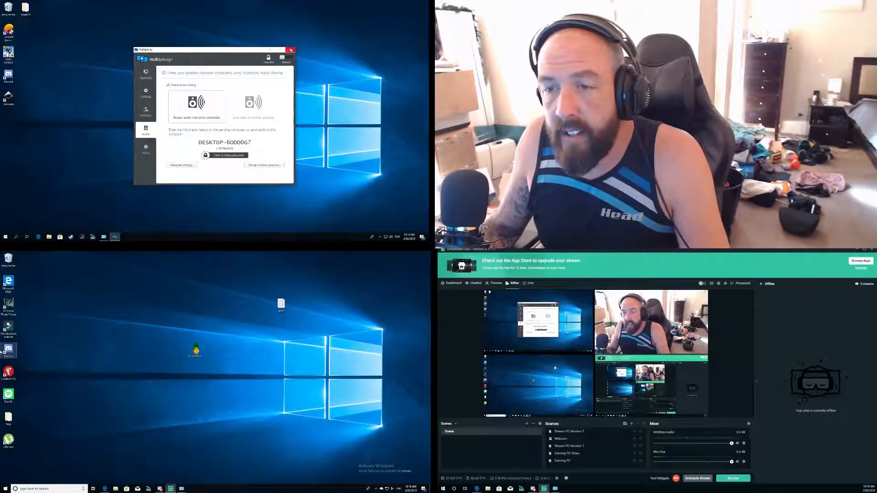
# Step: Close Multiplicity and search Google for 'newtek ndi'
pyautogui.click(291, 51)
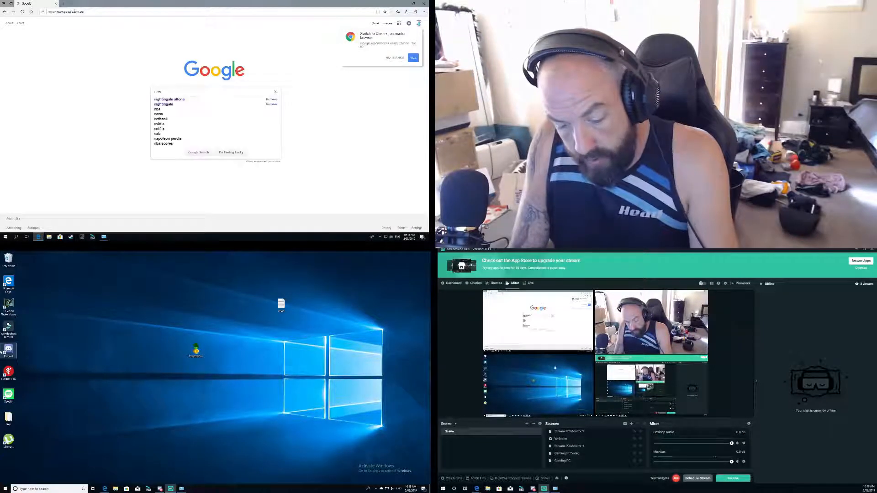
pyautogui.write('newtek ndi')
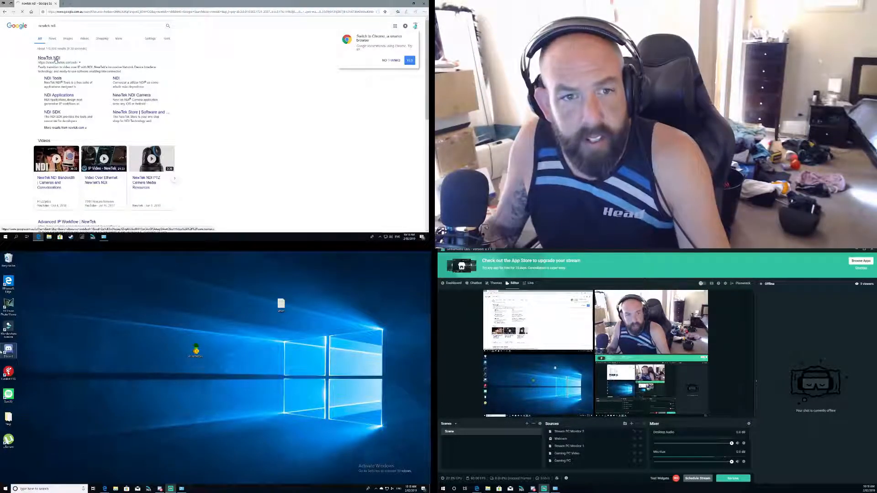
# Step: Open NewTek's NDI Tools page and scroll to its Windows and Mac downloads
pyautogui.click(49, 58)
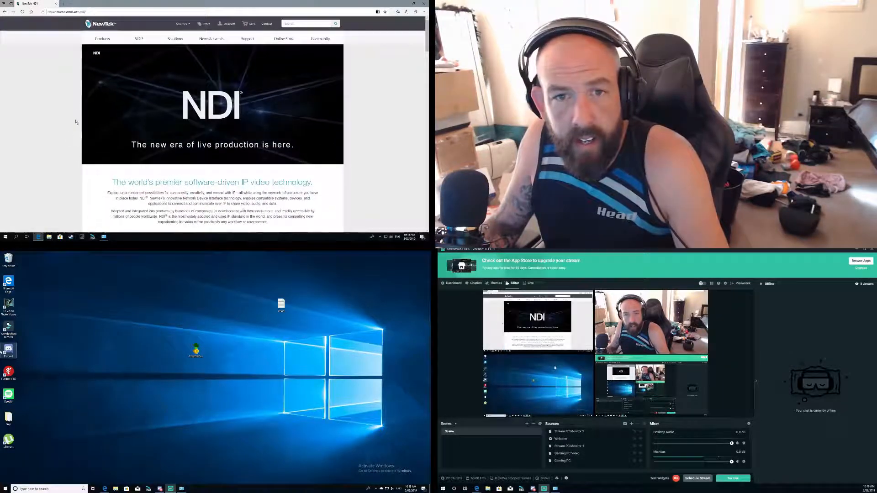
pyautogui.click(138, 39)
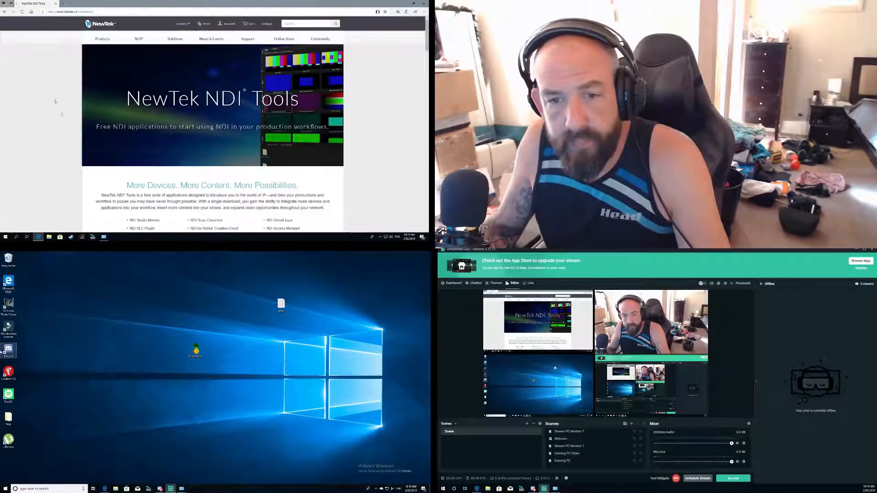
pyautogui.scroll(-3)
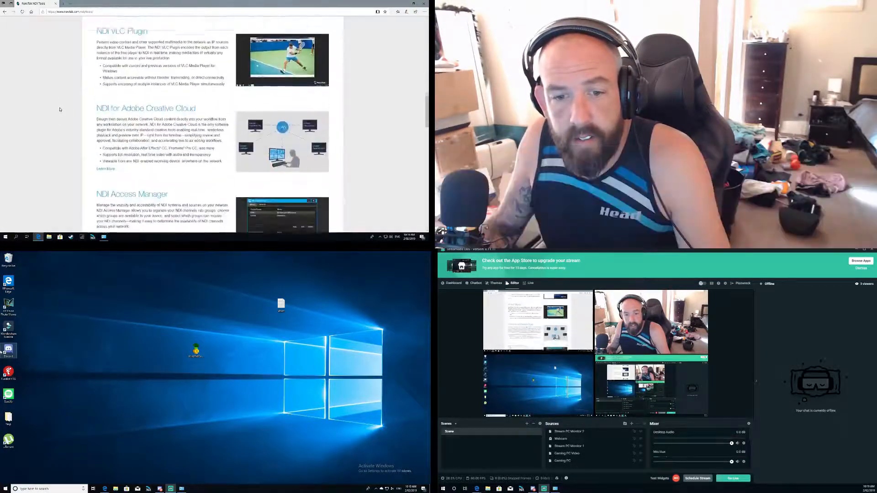
pyautogui.scroll(3)
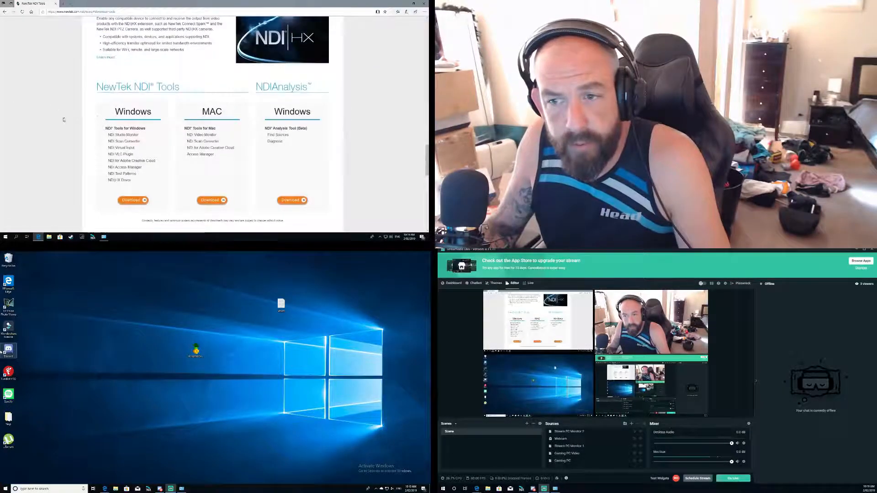
# Step: Go to the NDI SDK 3.8 download section, dismiss its sign-up form, and scroll back up
pyautogui.scroll(-3)
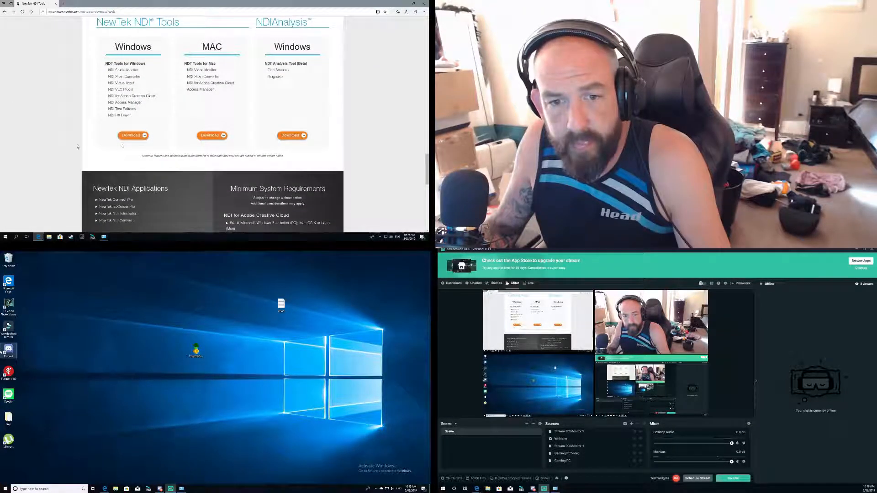
pyautogui.scroll(3)
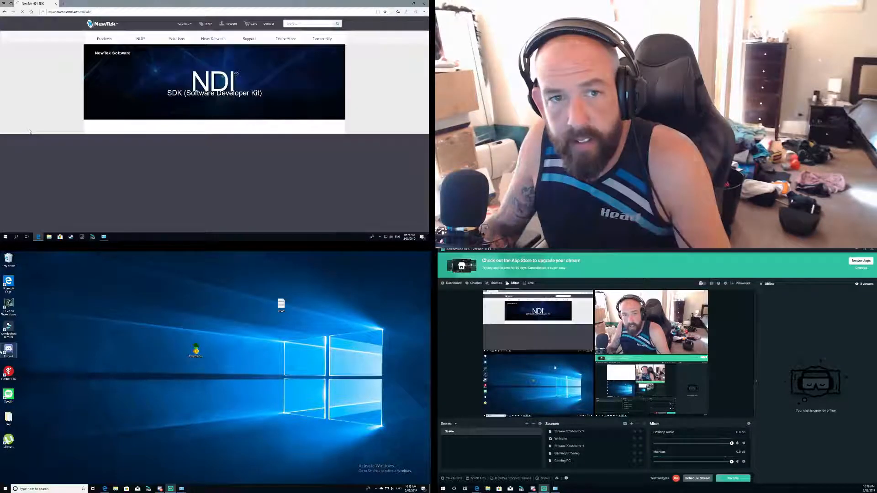
pyautogui.scroll(-3)
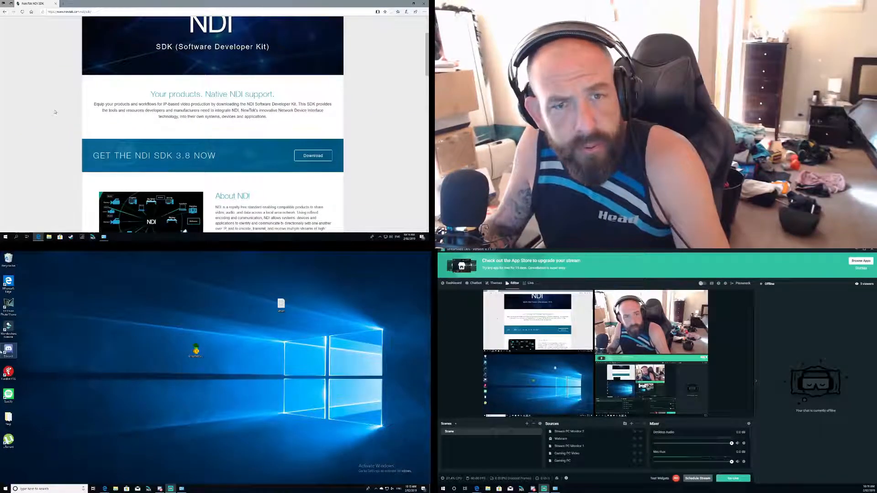
pyautogui.click(312, 156)
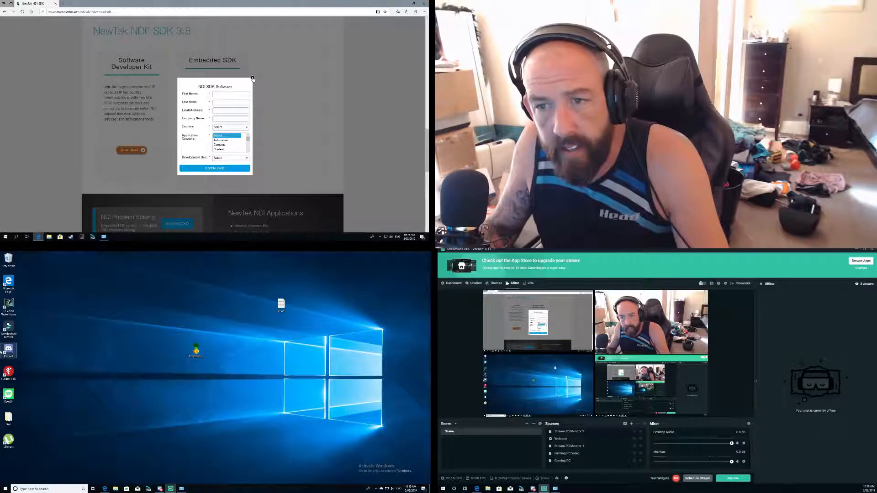
pyautogui.click(253, 78)
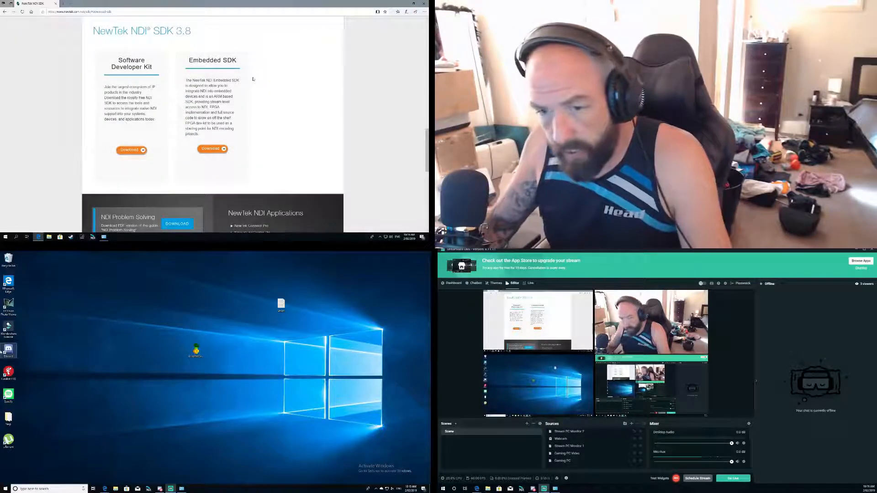
pyautogui.scroll(3)
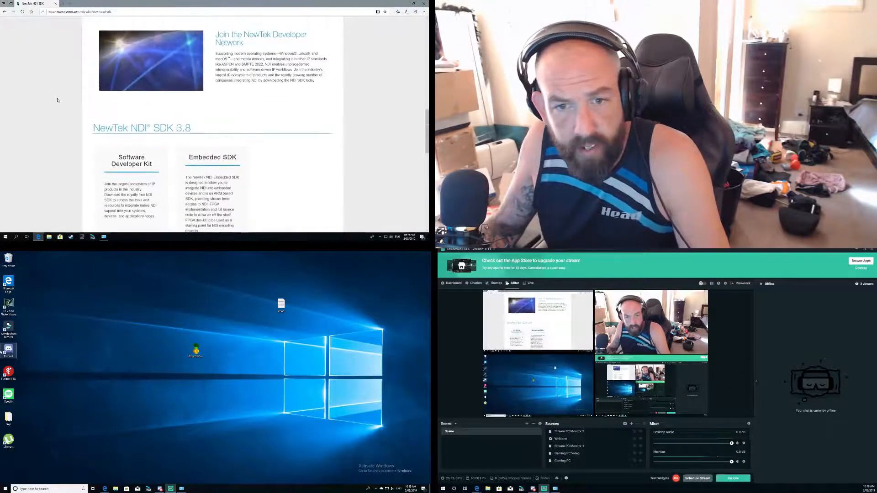
pyautogui.scroll(3)
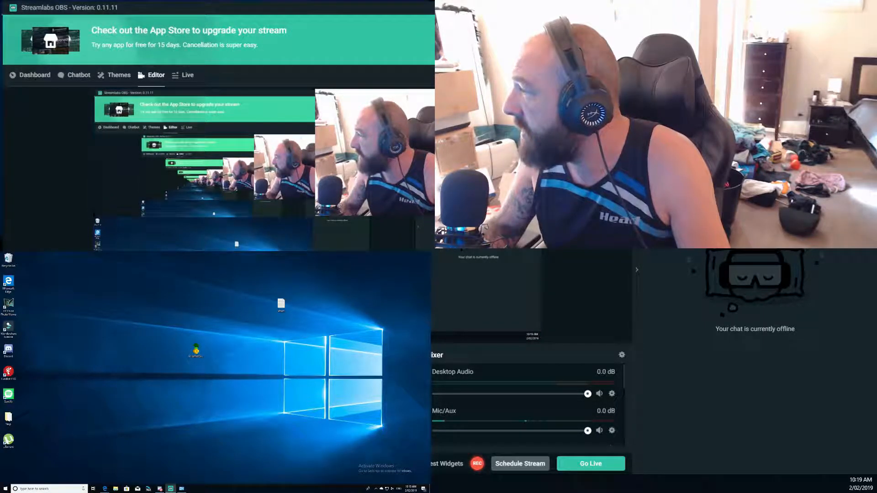
pyautogui.click(202, 157)
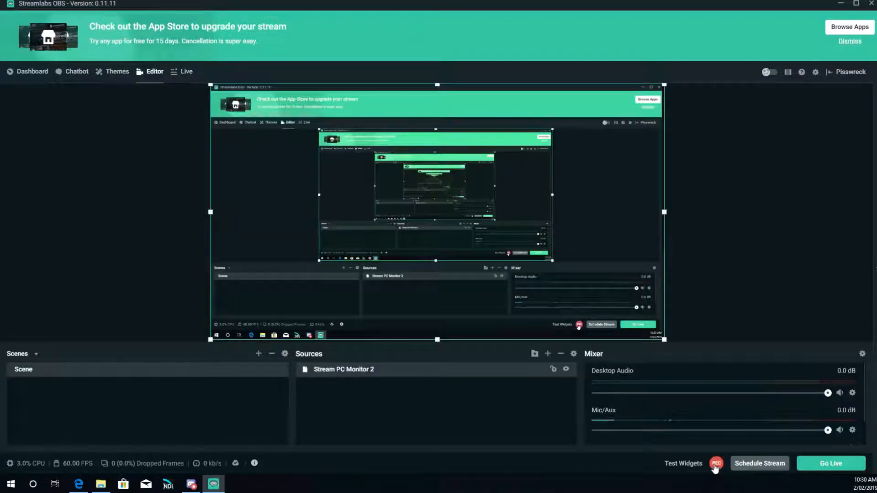
pyautogui.click(716, 463)
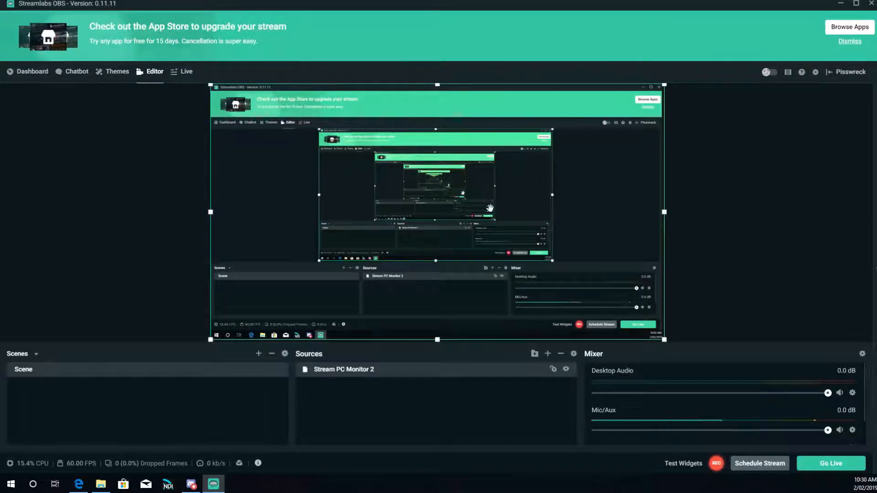
pyautogui.moveTo(491, 249)
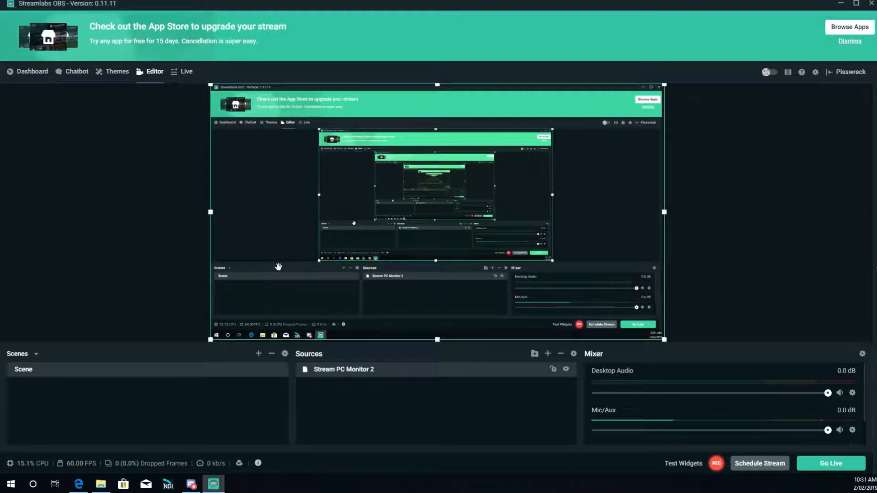
pyautogui.moveTo(547, 354)
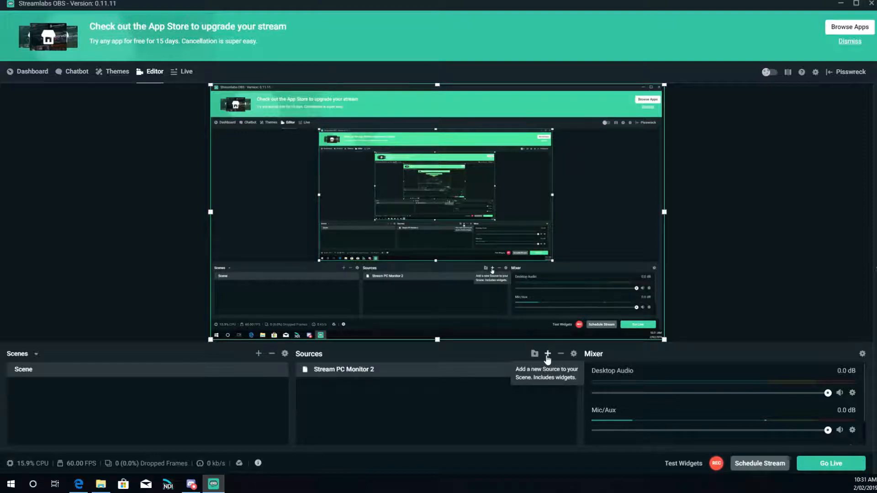
pyautogui.moveTo(244, 441)
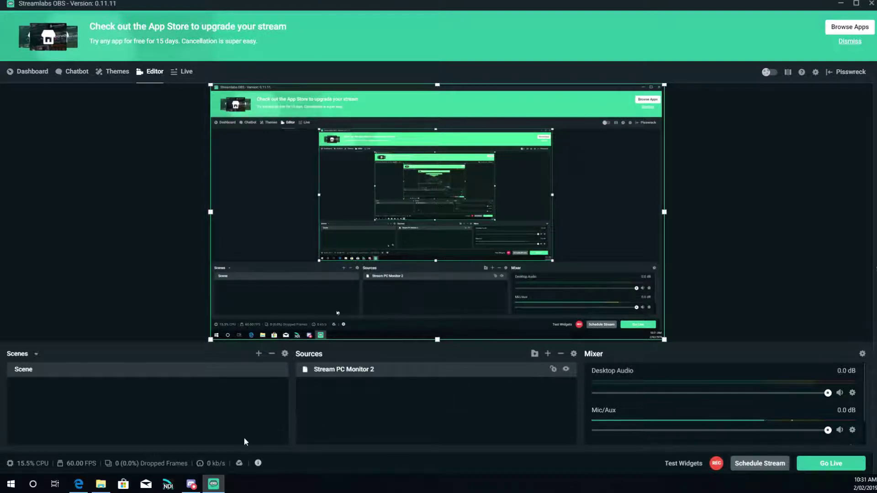
pyautogui.moveTo(100, 483)
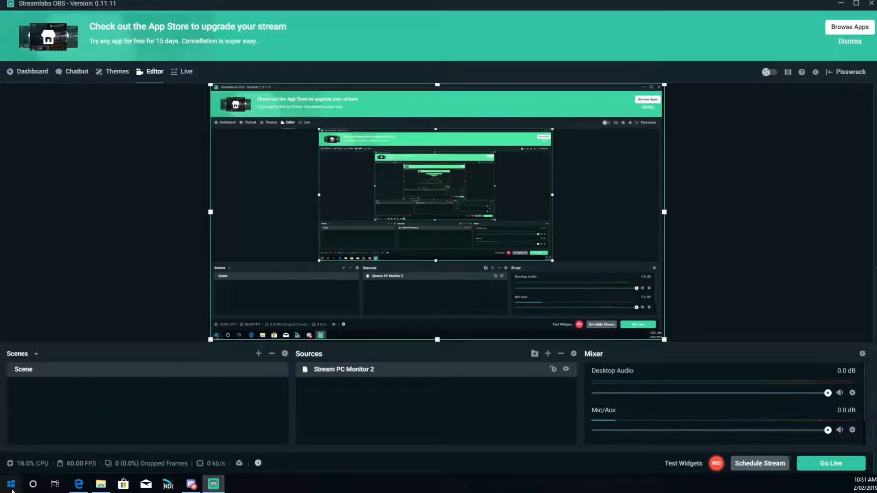
# Step: Scroll the Start menu's All apps list down to the NewTek NDI folders
pyautogui.click(10, 483)
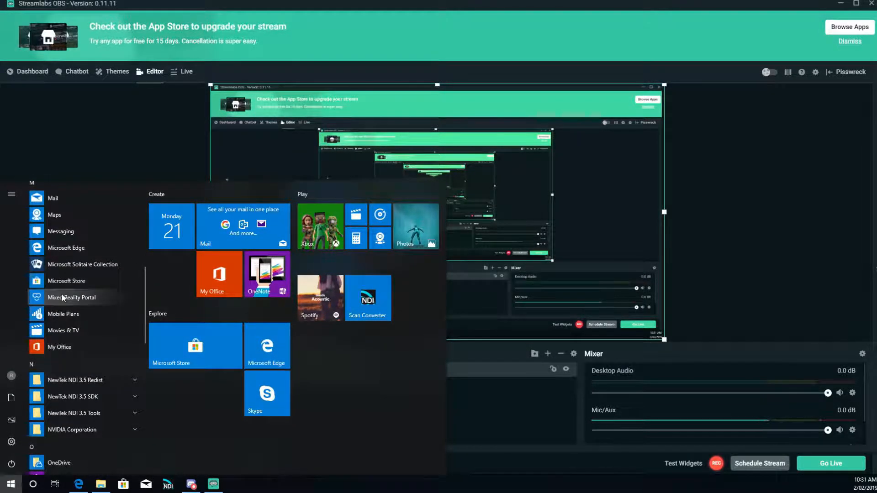
pyautogui.scroll(-3)
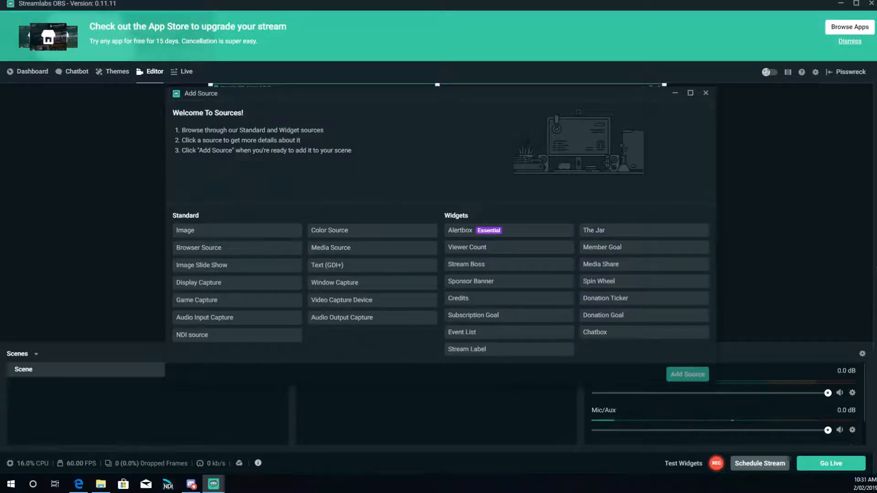
# Step: Pick the NDI source type and create it with the default name 'NDI Source'
pyautogui.click(192, 335)
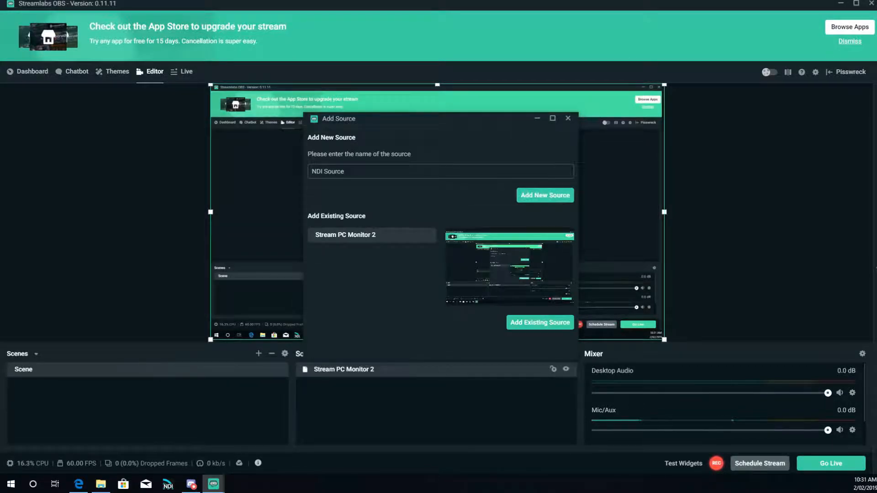
pyautogui.click(544, 195)
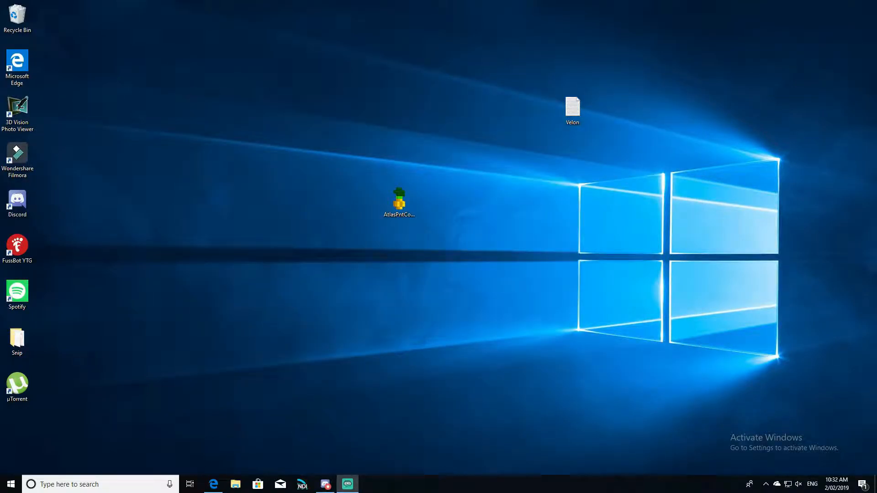
pyautogui.click(749, 484)
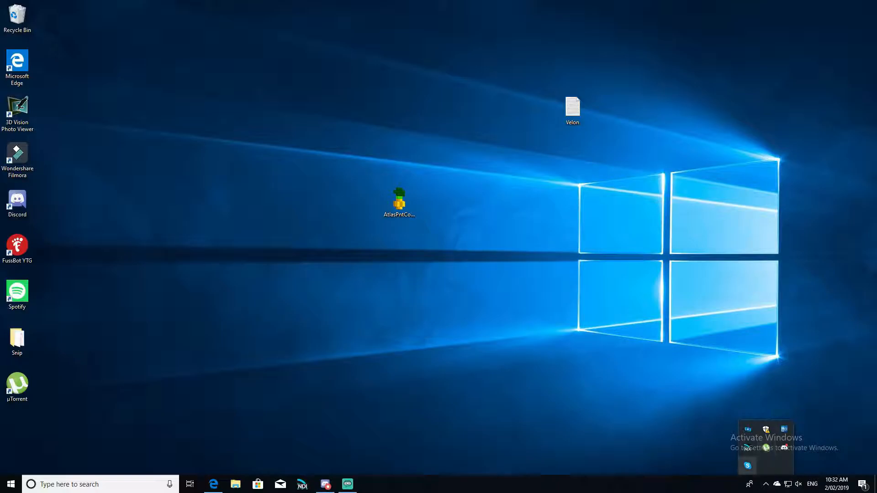
pyautogui.moveTo(766, 429)
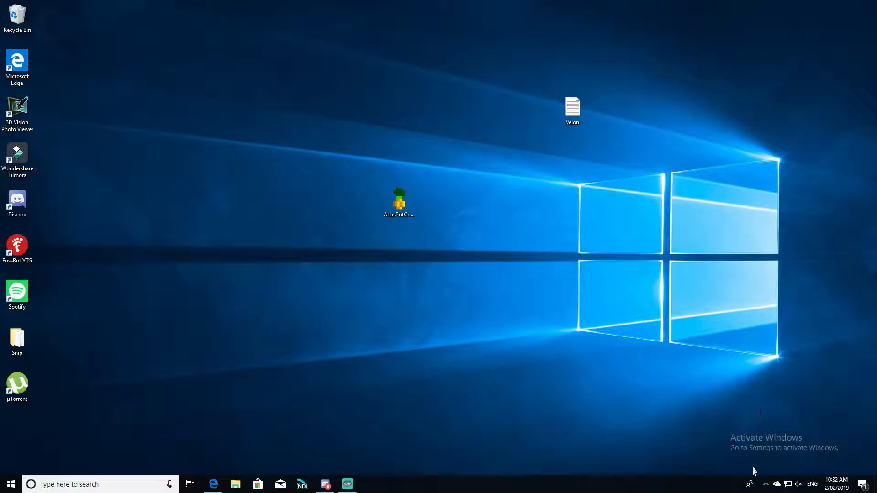
pyautogui.click(765, 484)
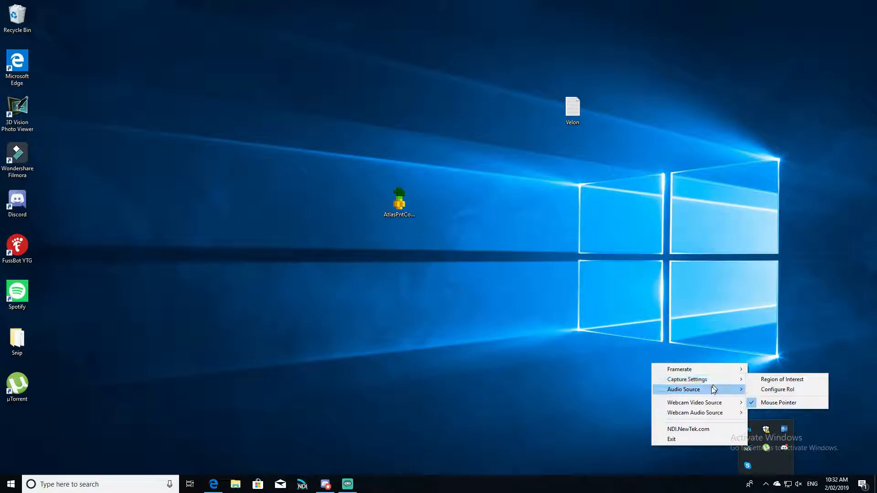
pyautogui.moveTo(711, 407)
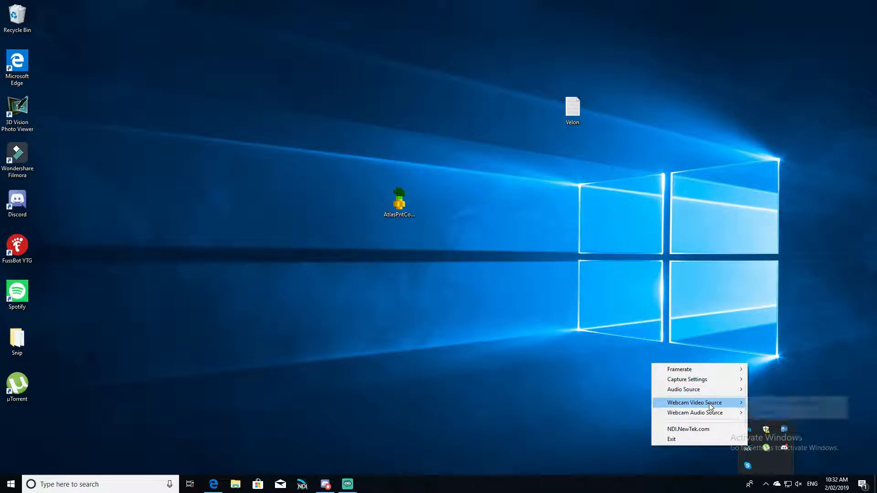
pyautogui.moveTo(696, 413)
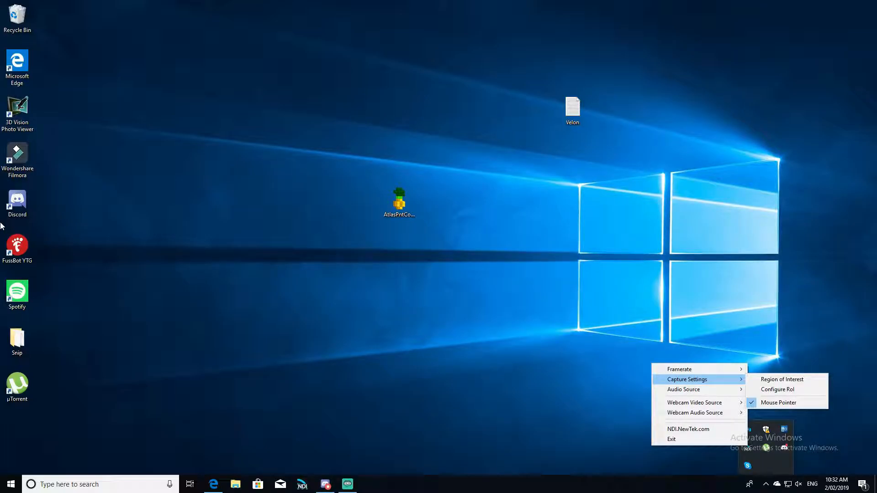
pyautogui.moveTo(658, 453)
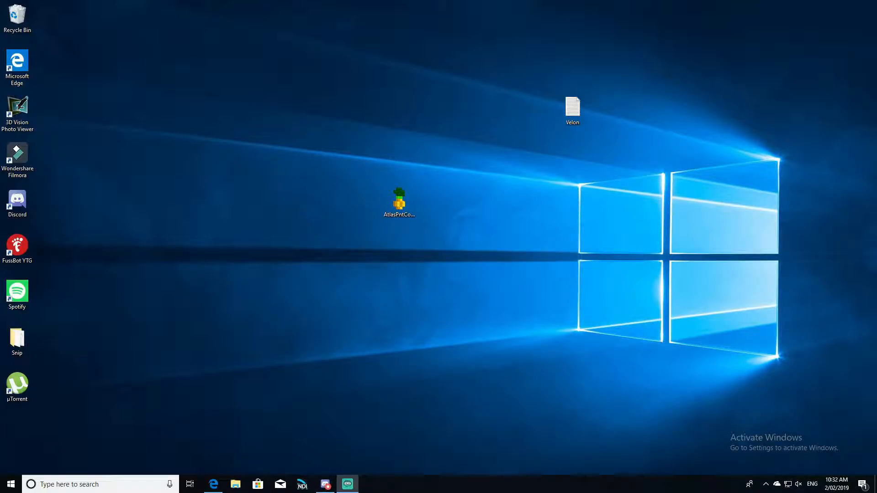
pyautogui.click(347, 484)
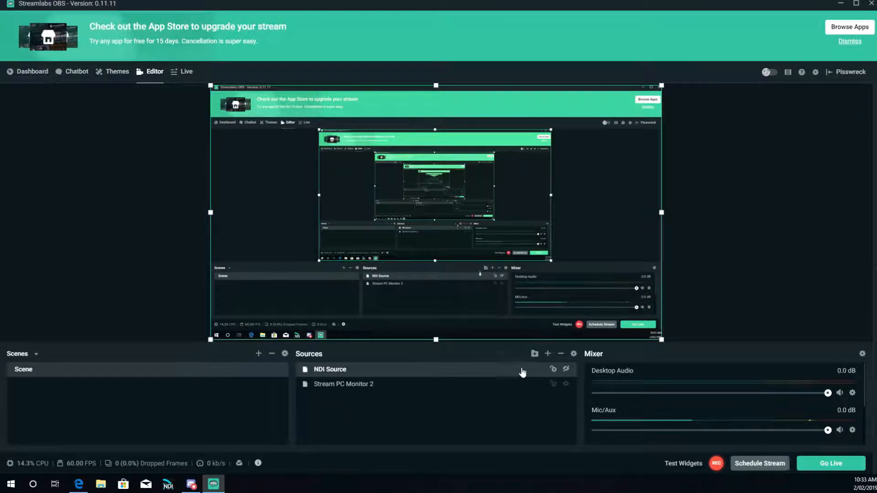
# Step: Pick NDI source from the Sources catalogue and create it named 'Gaming PC'
pyautogui.click(547, 353)
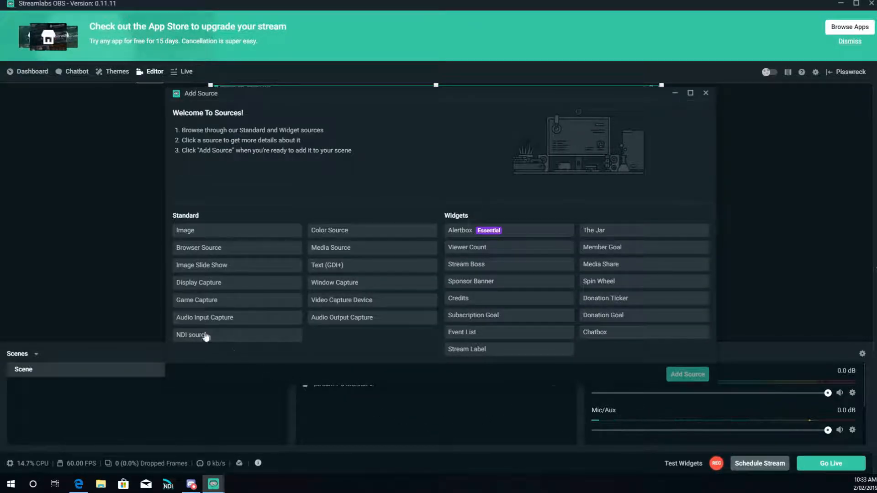
pyautogui.moveTo(207, 339)
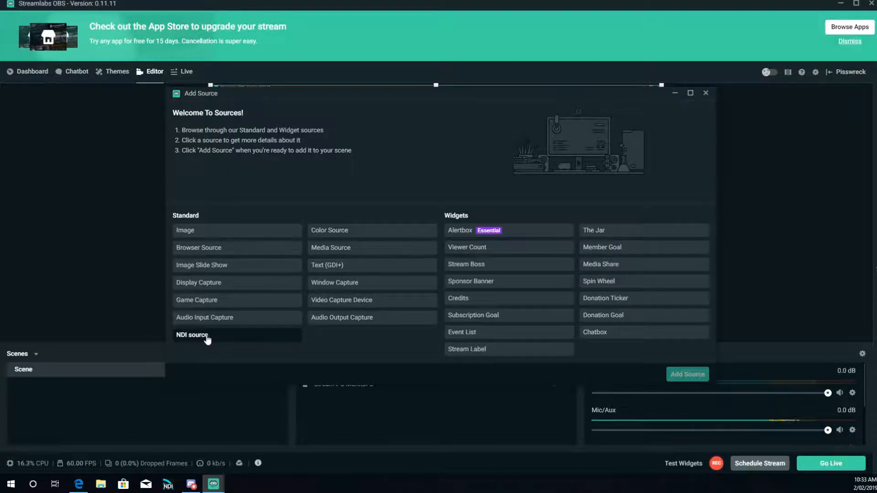
pyautogui.click(192, 335)
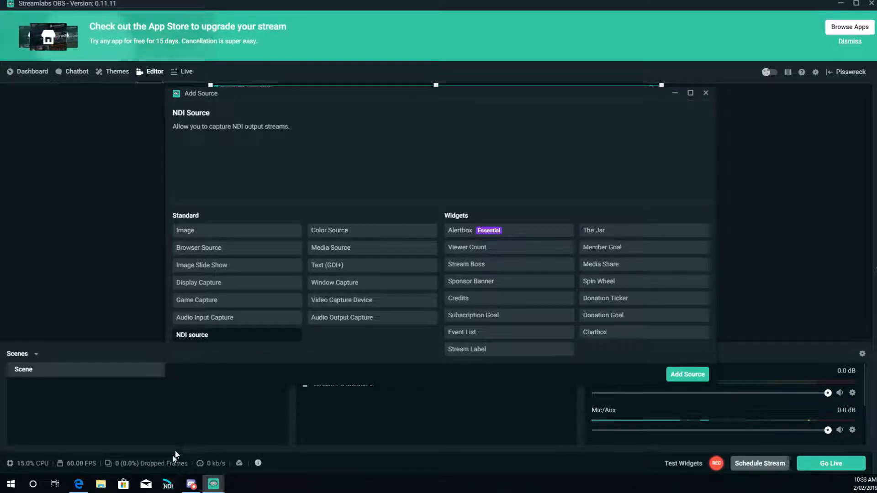
pyautogui.moveTo(220, 340)
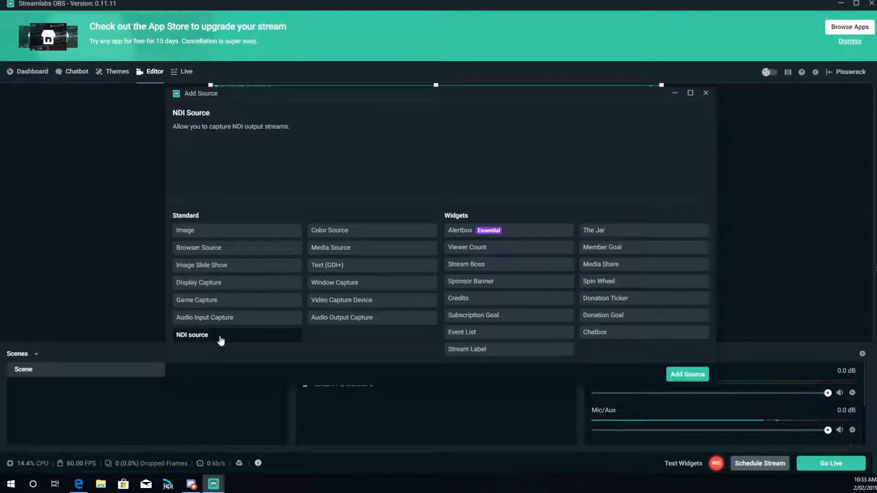
pyautogui.click(192, 335)
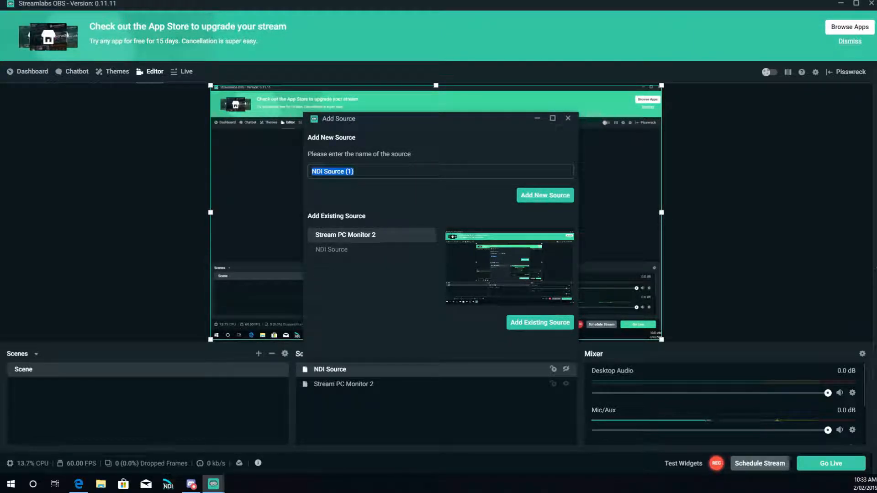
pyautogui.write('Gaming PC')
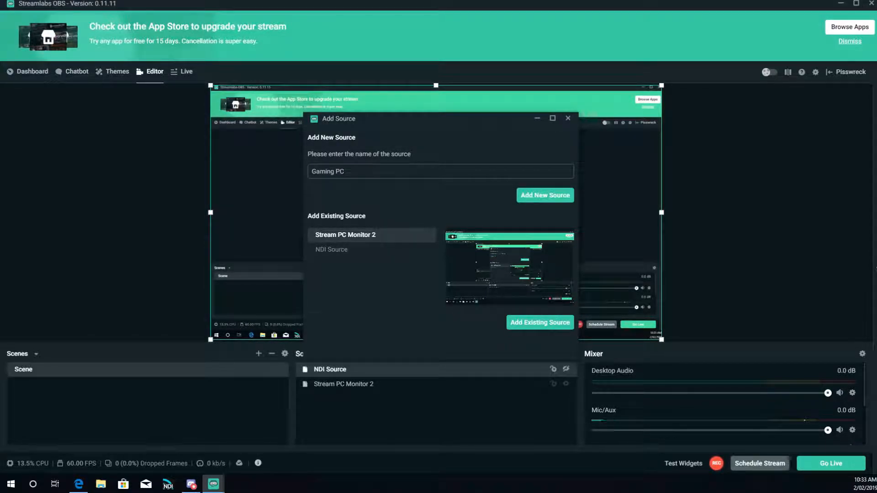
pyautogui.moveTo(544, 195)
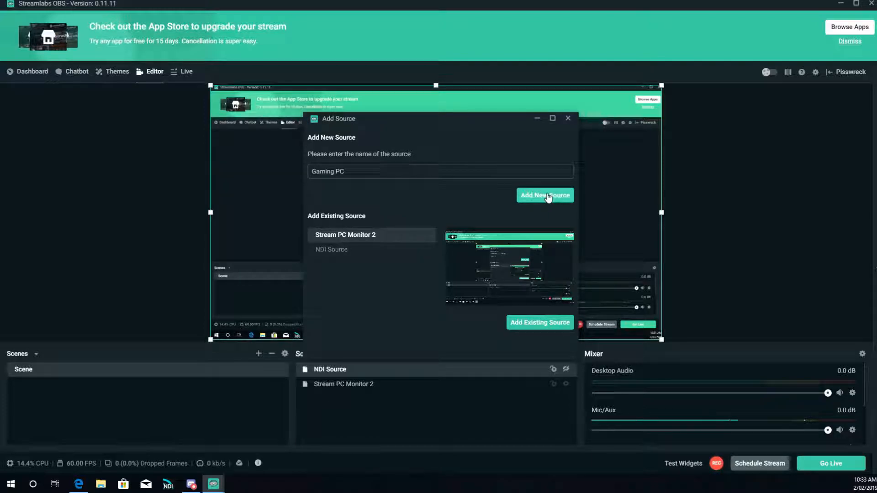
pyautogui.click(543, 195)
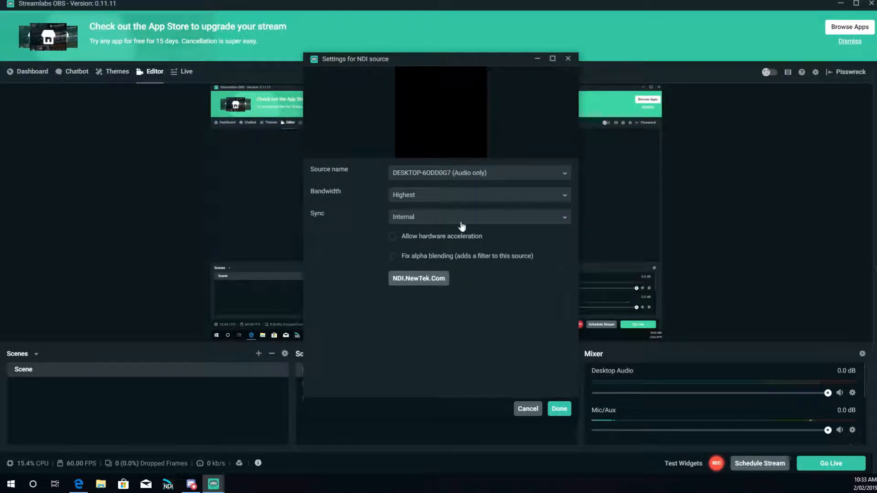
# Step: Switch the source name from audio-only to DESKTOP-60DD0G7 (NVIDIA GeForce GTX 1080 2)
pyautogui.click(478, 172)
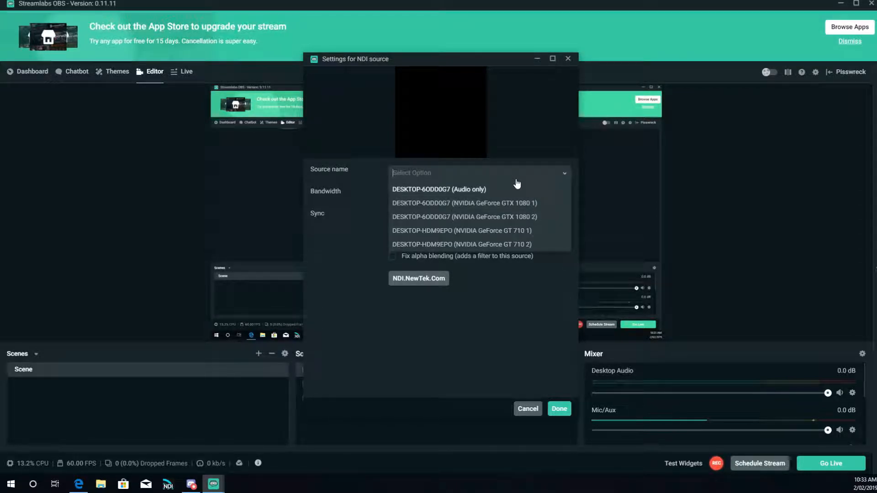
pyautogui.moveTo(506, 246)
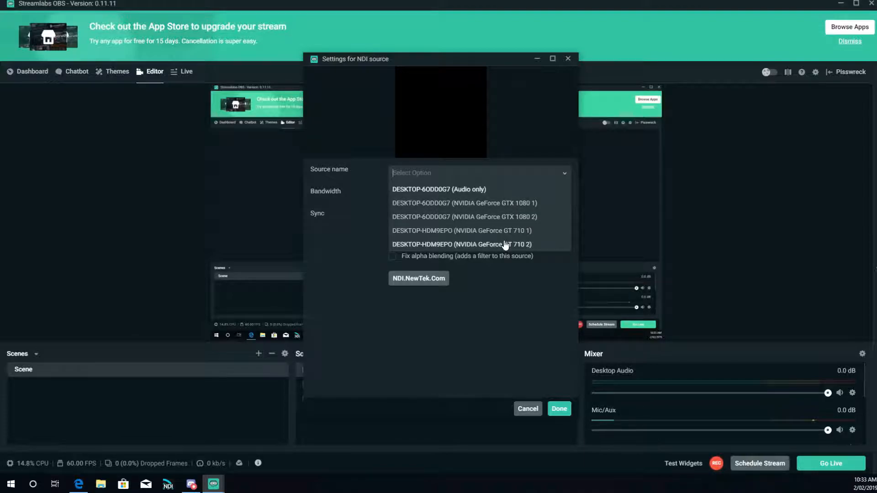
pyautogui.moveTo(519, 205)
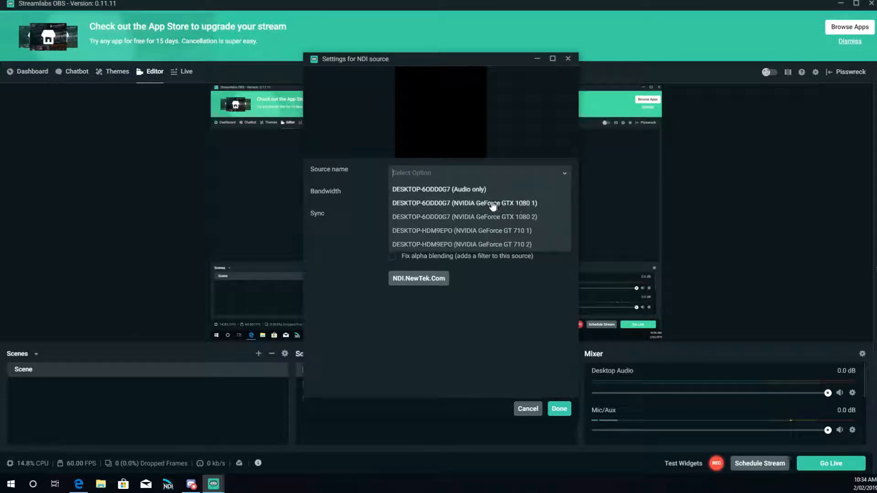
pyautogui.click(463, 203)
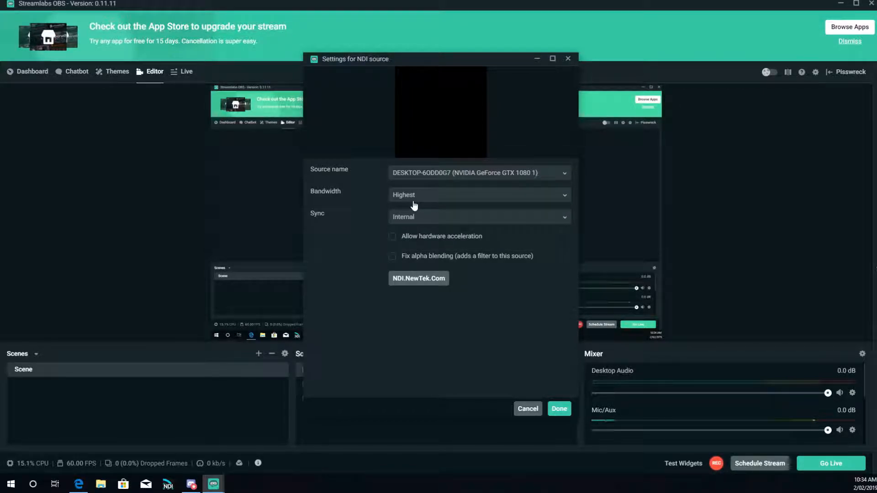
pyautogui.moveTo(479, 188)
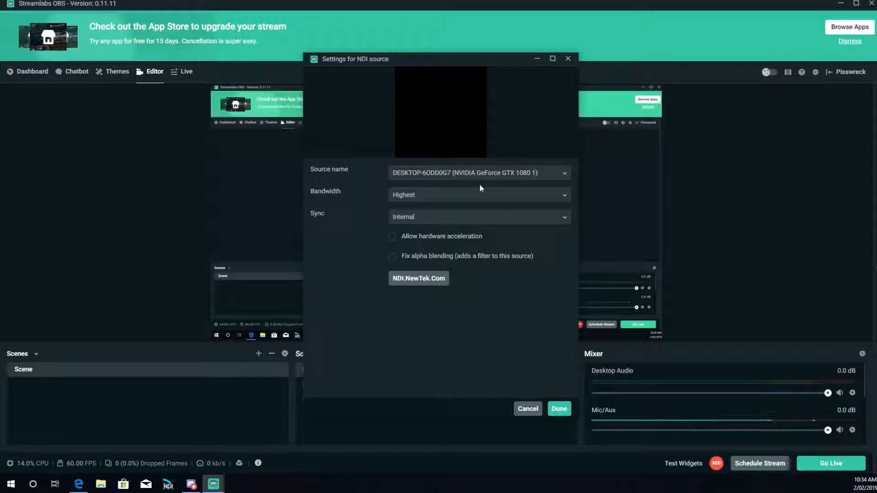
pyautogui.moveTo(517, 187)
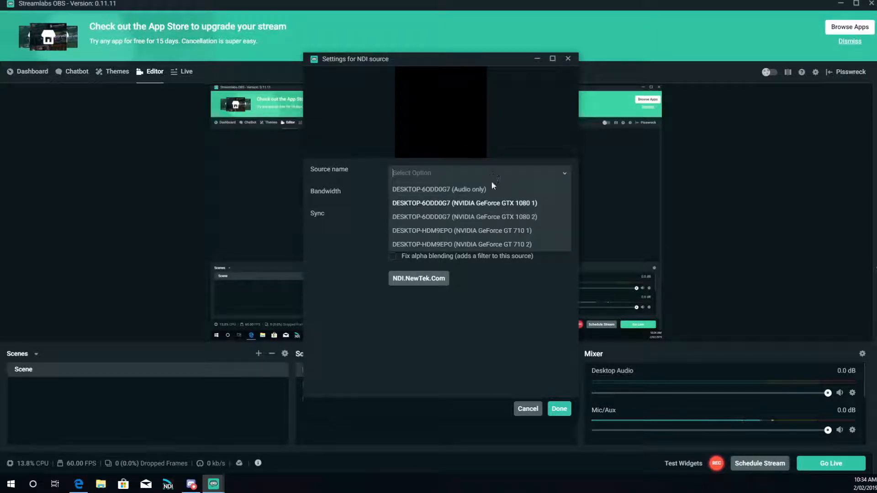
pyautogui.click(463, 217)
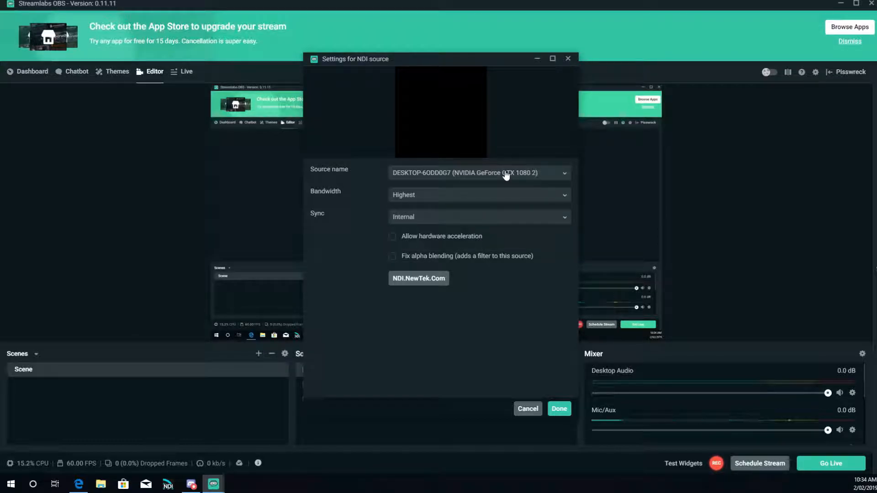
pyautogui.click(478, 173)
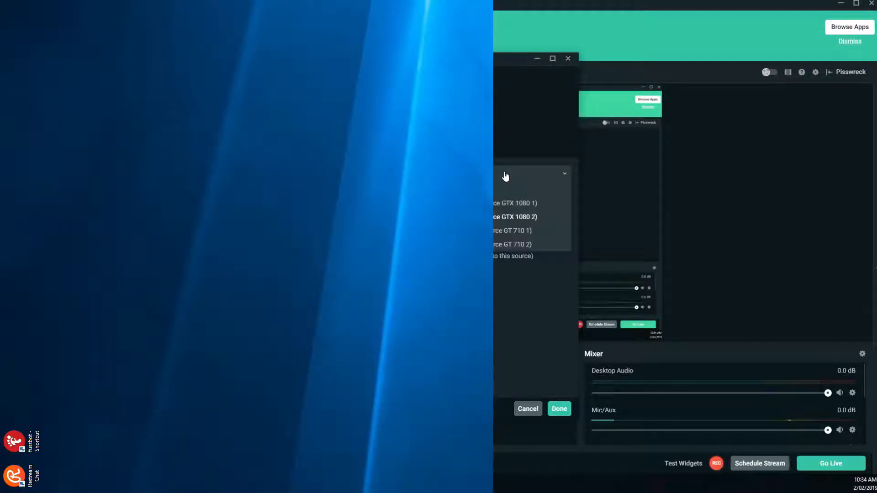
# Step: Start ATLAS from its Steam library page with the 'Play ATLAS' launch option
pyautogui.click(515, 203)
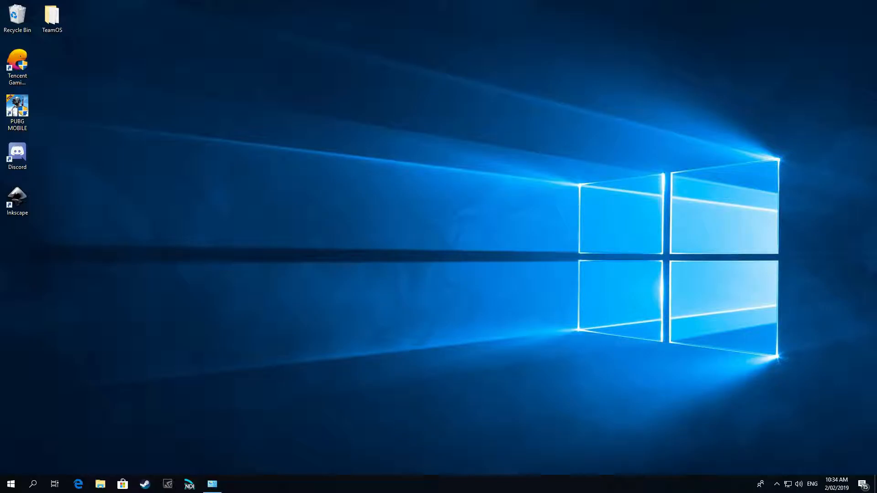
pyautogui.moveTo(494, 217)
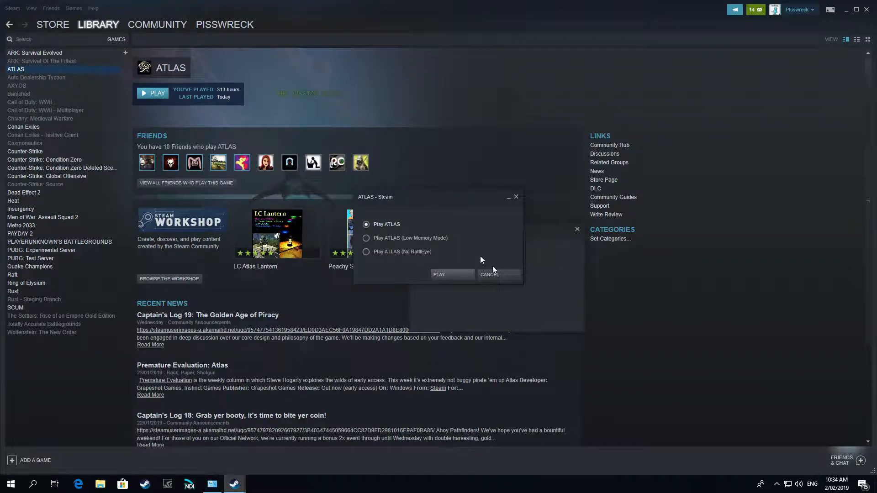
pyautogui.click(439, 274)
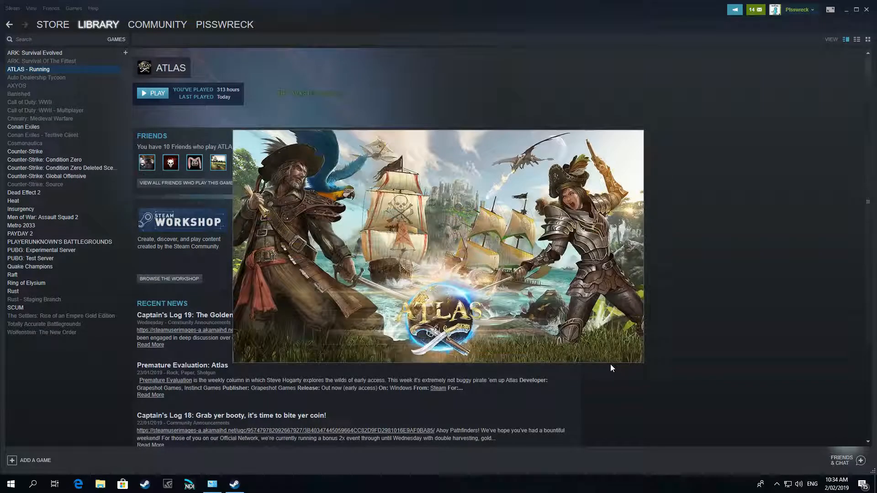
# Step: Choose REJOIN ATLAS on the main menu to load into The Hydra's Den
pyautogui.click(152, 93)
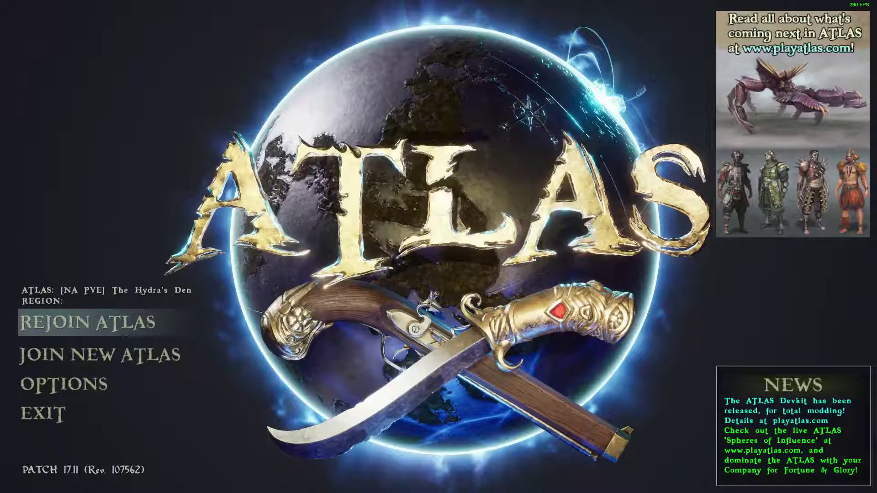
pyautogui.click(90, 323)
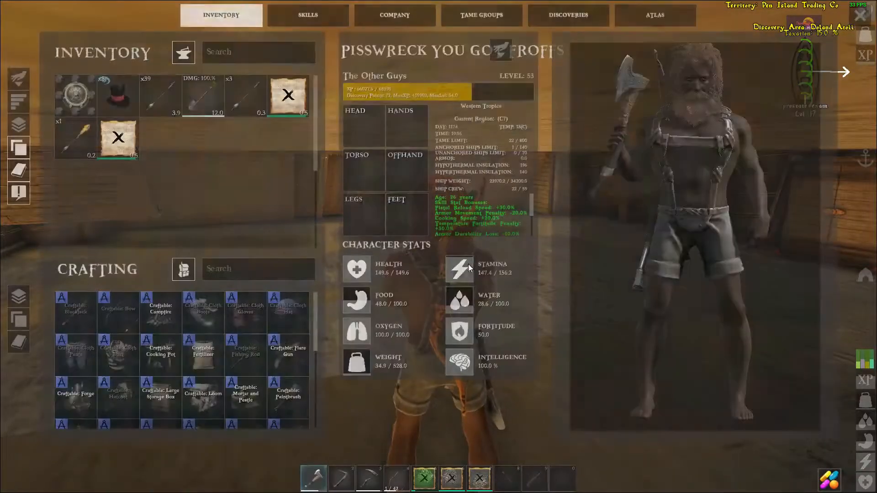
# Step: Alt+Tab from ATLAS to Steam, then bring Streamlabs OBS back from the taskbar
pyautogui.press('alt+tab')
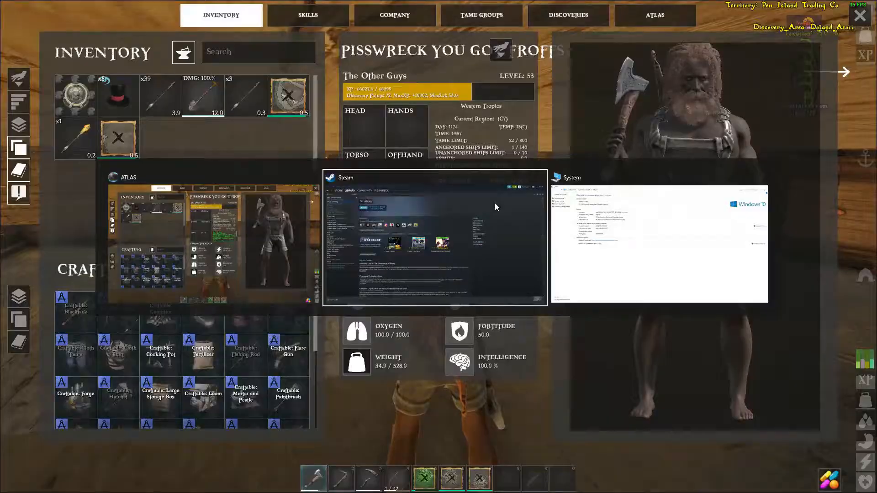
pyautogui.click(435, 241)
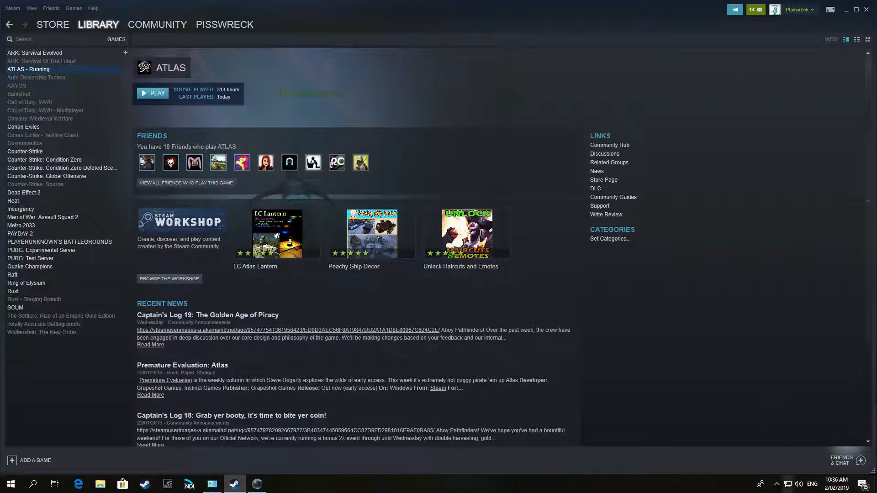
pyautogui.click(776, 484)
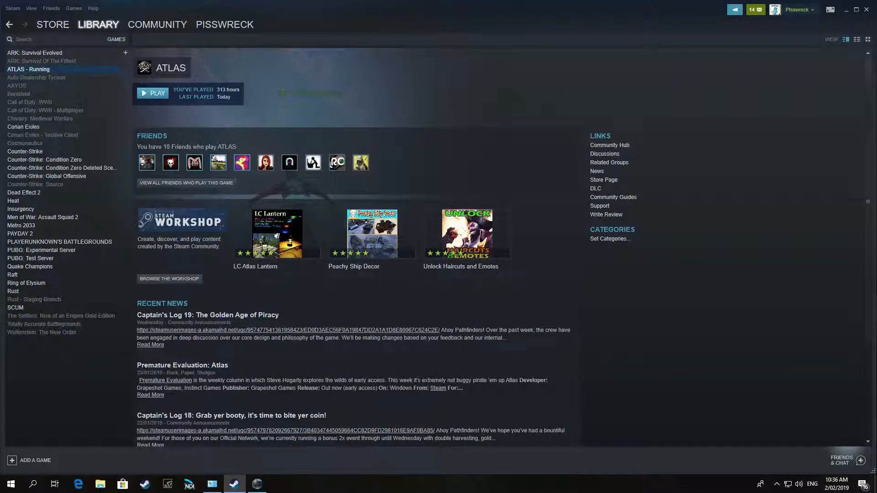
pyautogui.click(214, 484)
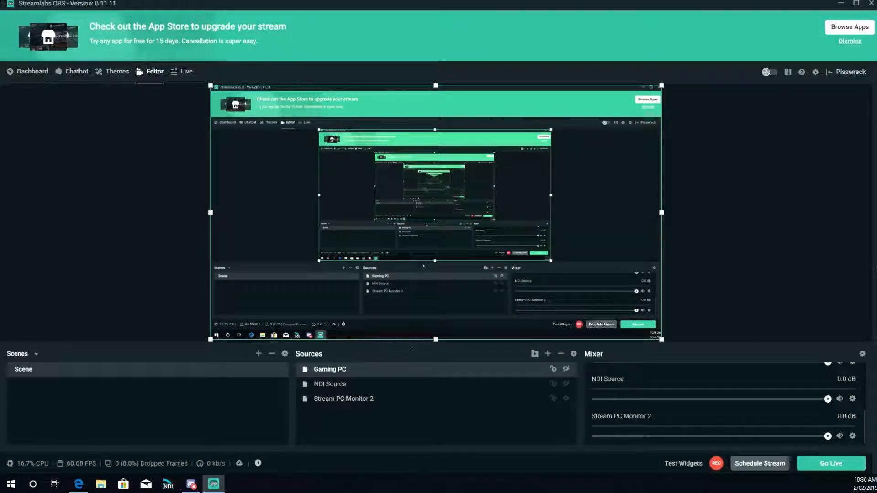
# Step: Create a new NDI source named 'Gaming PC Audio', fixing a typo in the name
pyautogui.click(547, 353)
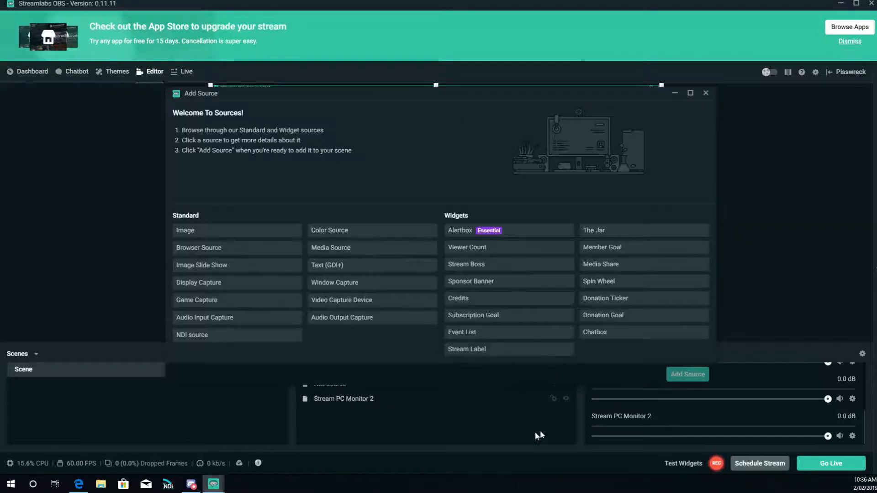
pyautogui.click(192, 334)
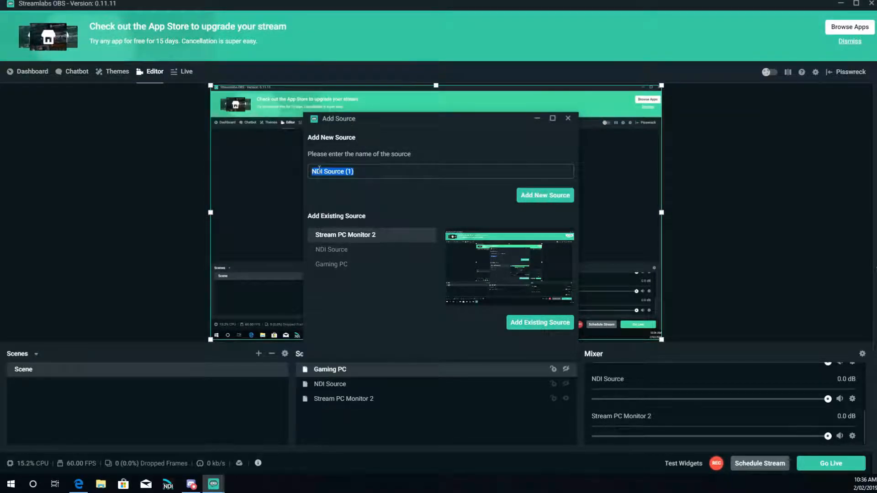
pyautogui.write('Gaming PC')
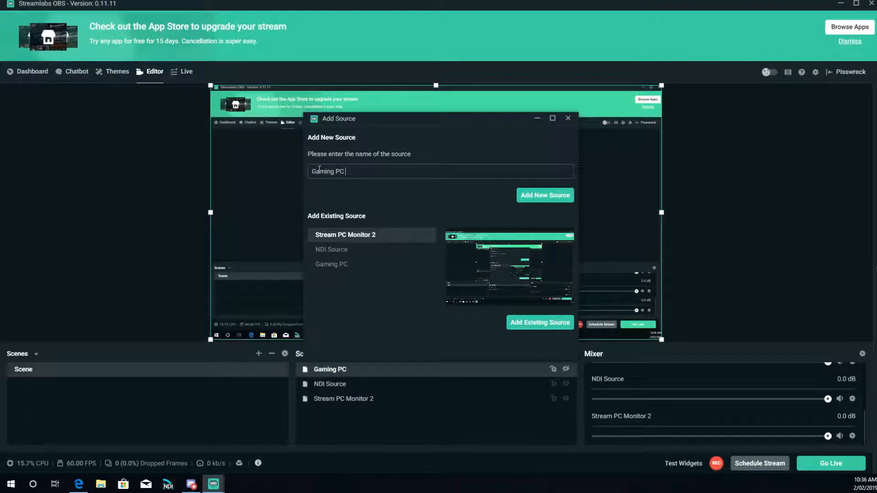
pyautogui.write('Audop')
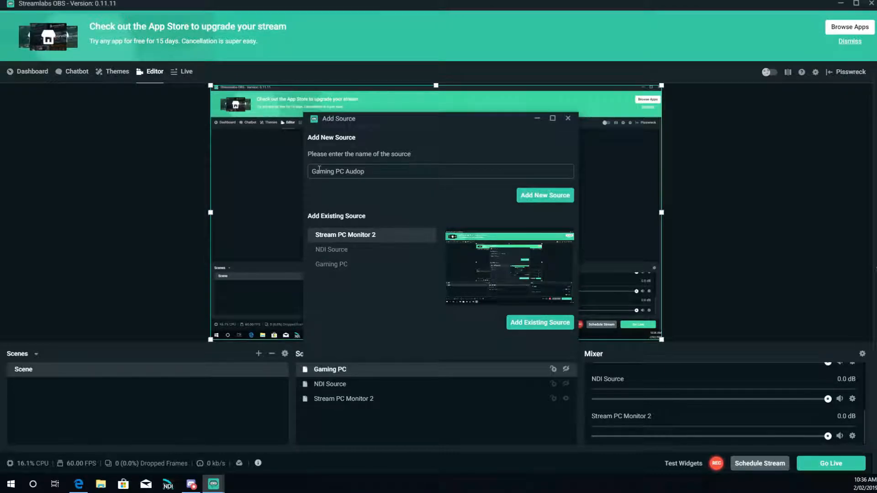
pyautogui.press('Backspace')
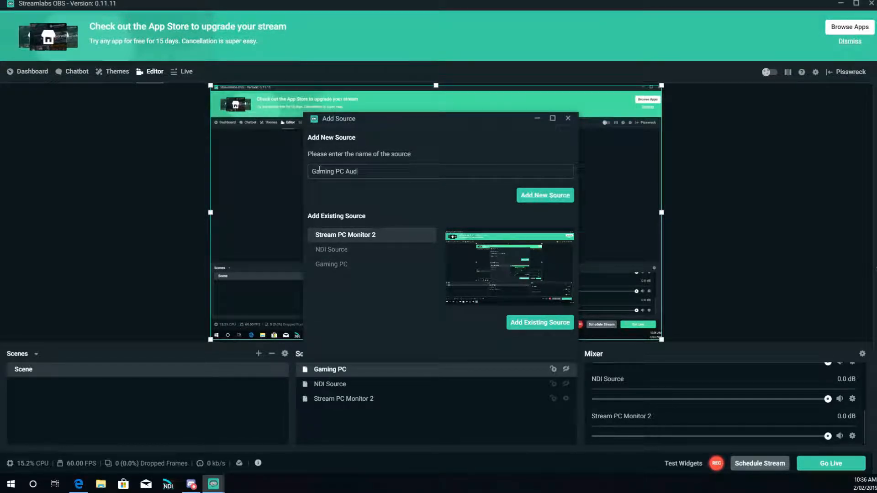
pyautogui.write('io')
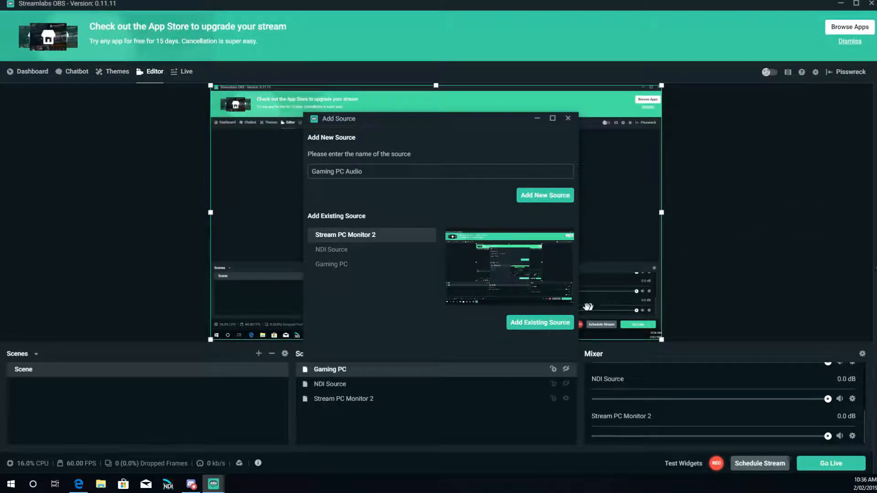
pyautogui.click(256, 484)
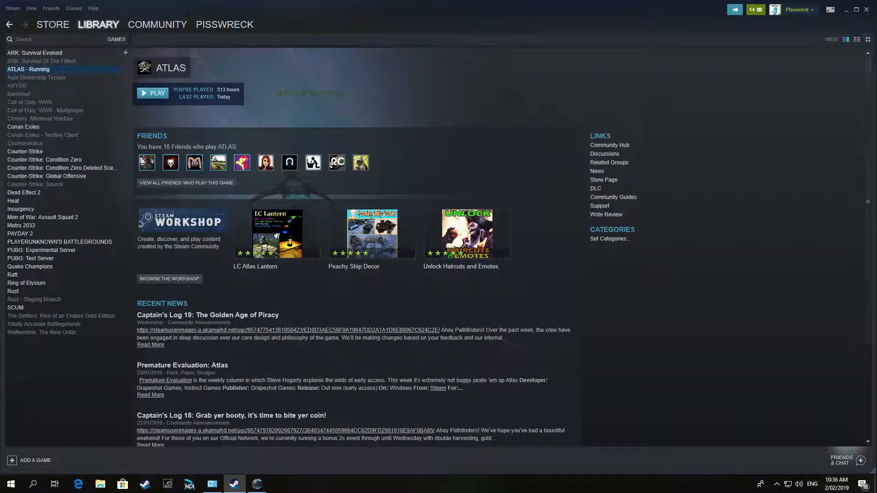
pyautogui.click(776, 484)
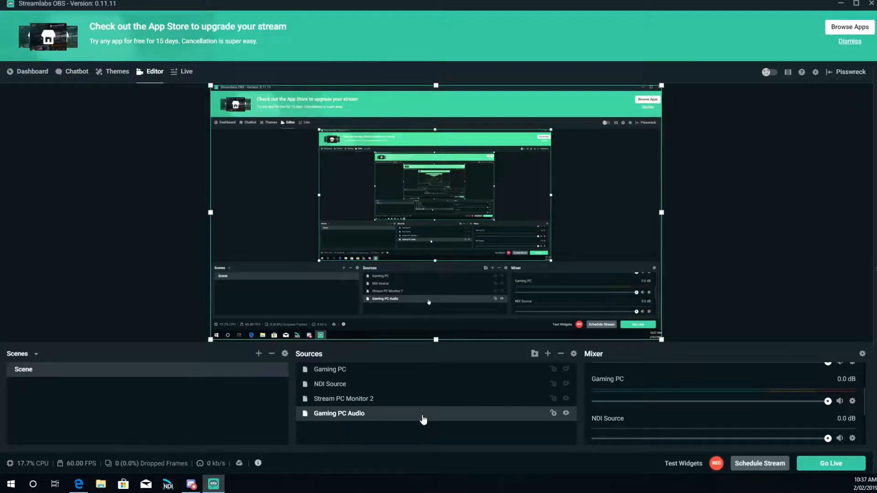
pyautogui.moveTo(339, 382)
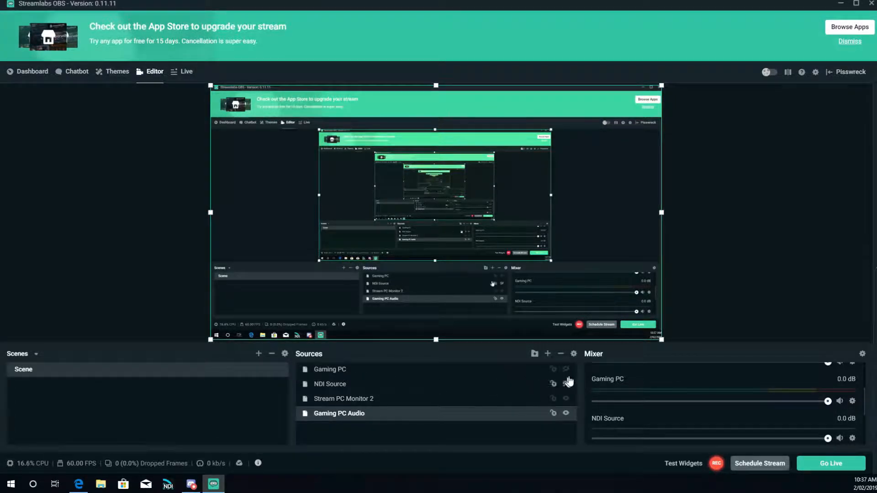
pyautogui.click(256, 484)
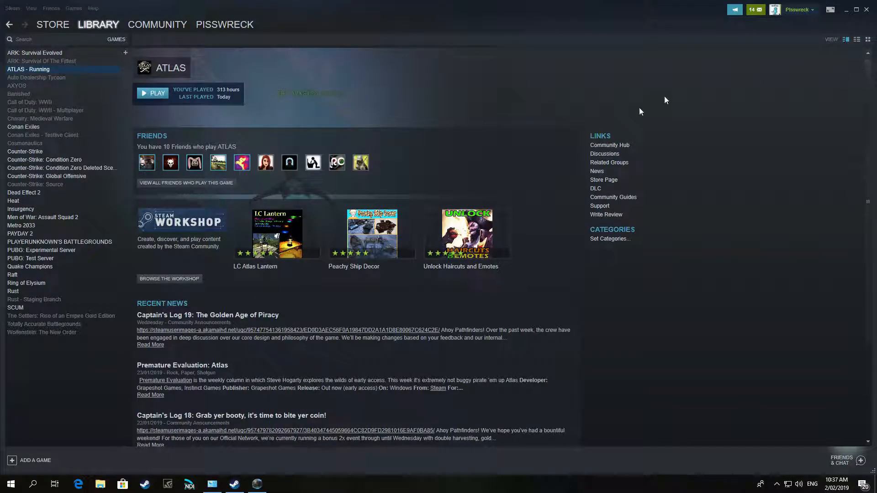
# Step: Switch back to the running ATLAS game window
pyautogui.click(152, 93)
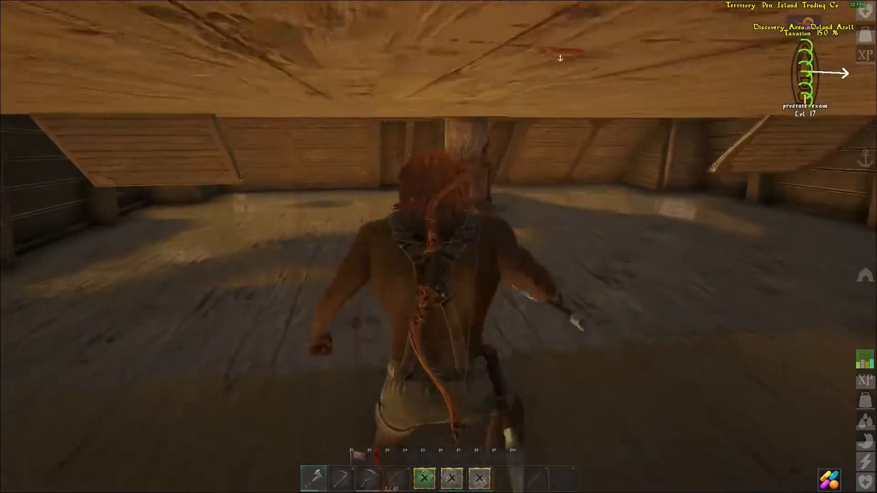
pyautogui.moveTo(438, 247)
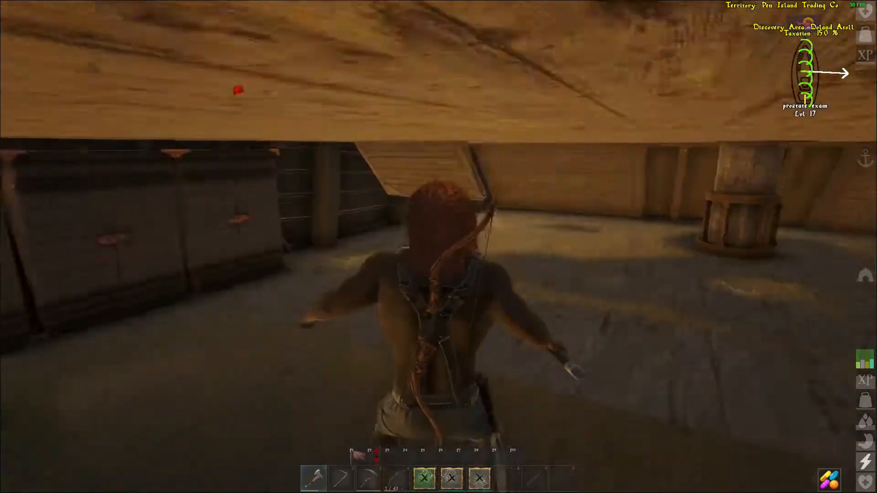